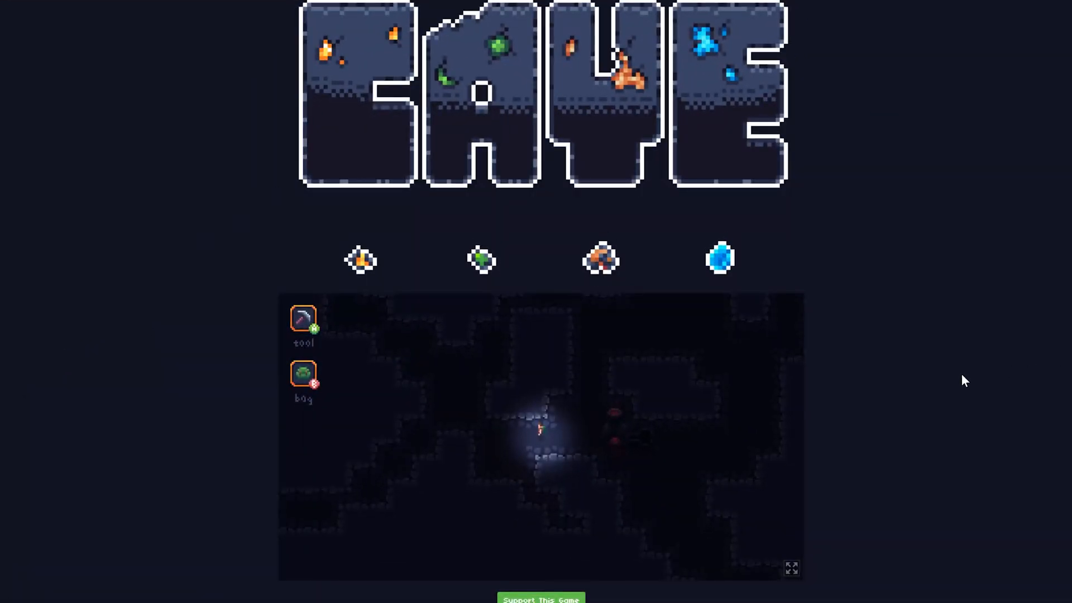
# - Scroll through the Wikipedia Perlin noise article
pyautogui.scroll(-3)
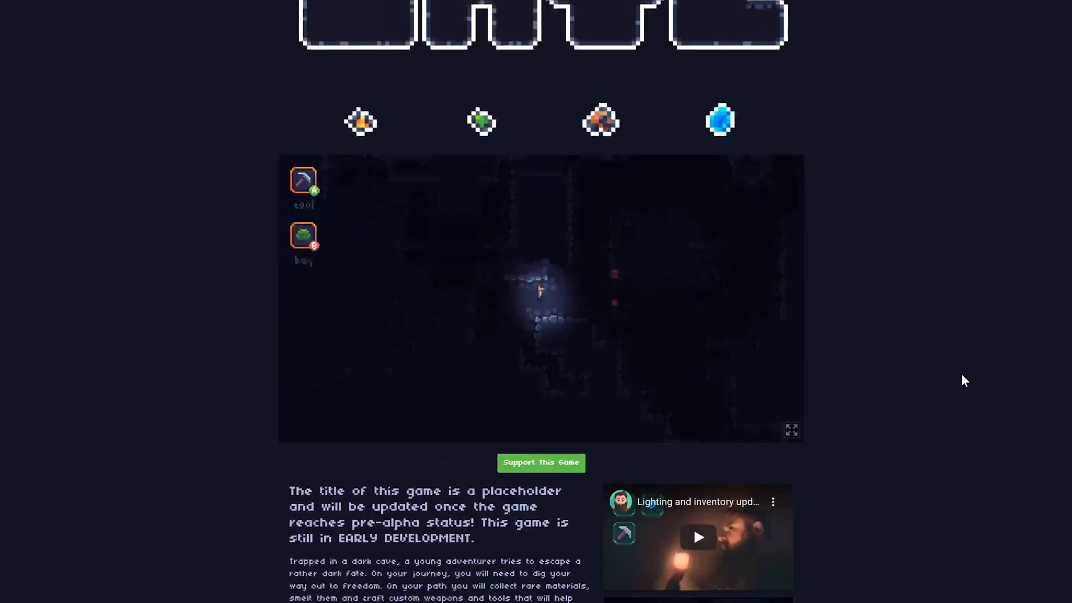
pyautogui.scroll(-3)
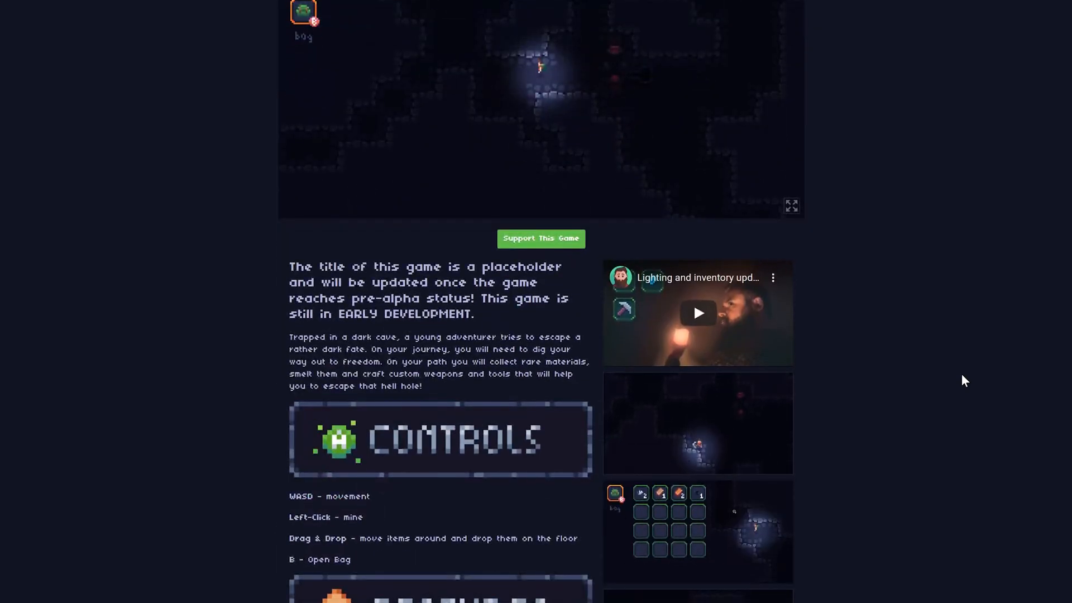
pyautogui.scroll(-3)
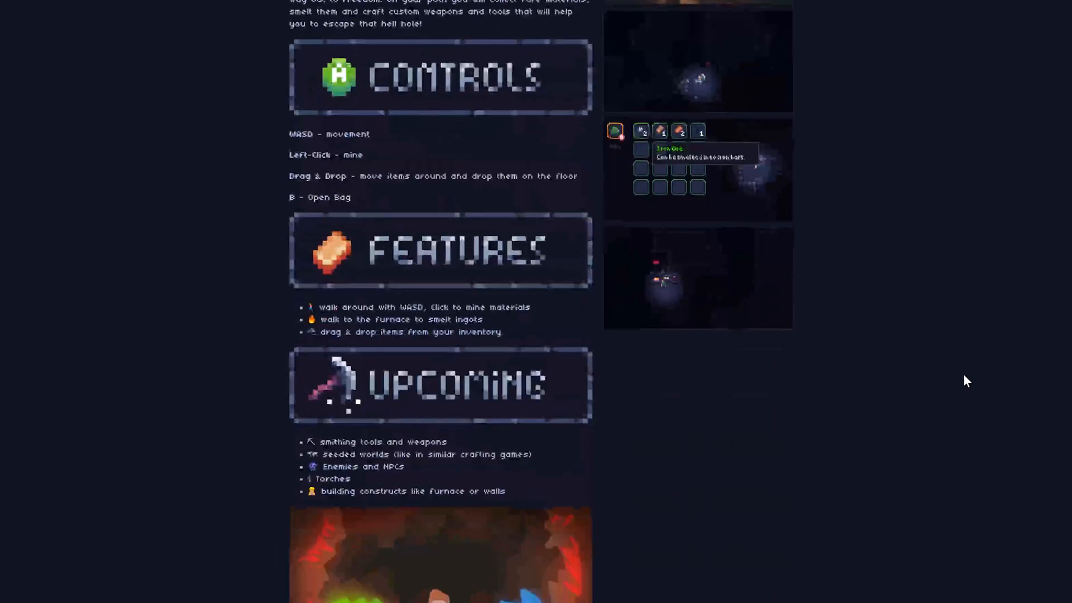
pyautogui.scroll(-3)
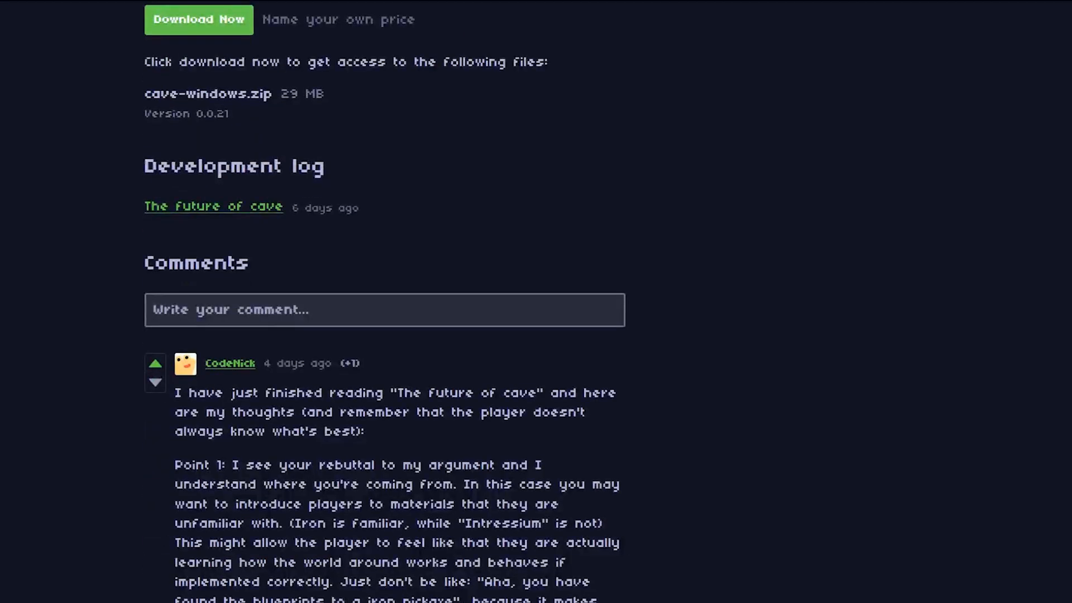
pyautogui.scroll(-3)
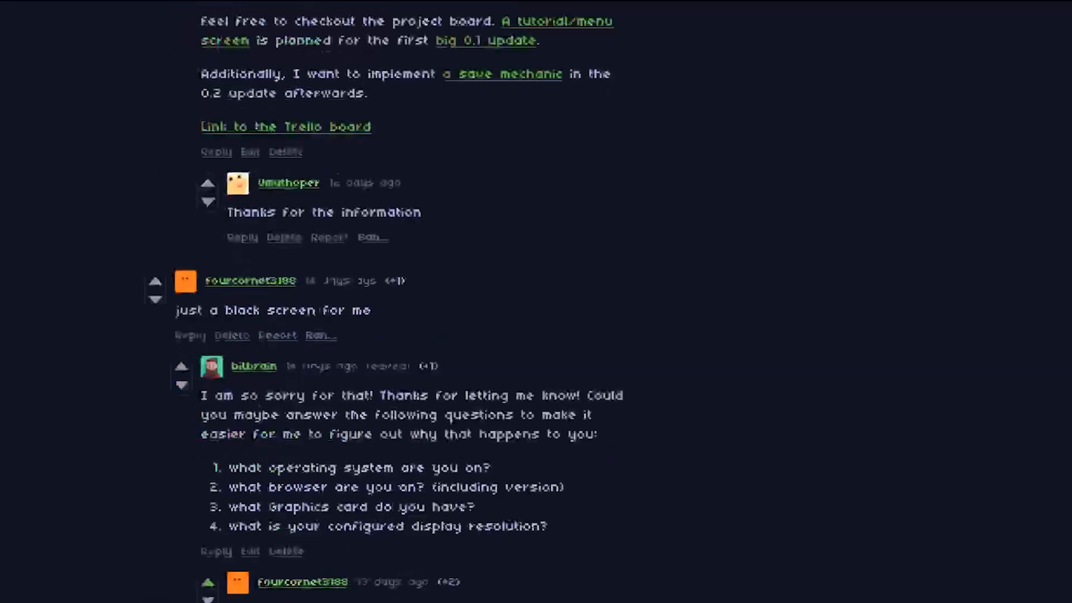
pyautogui.scroll(-3)
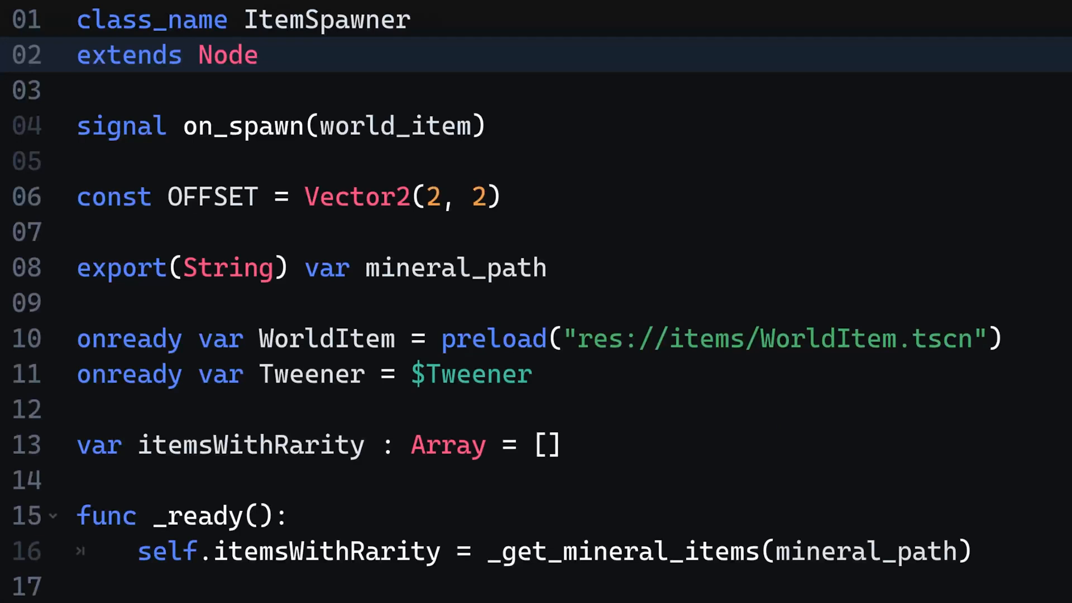
pyautogui.scroll(-3)
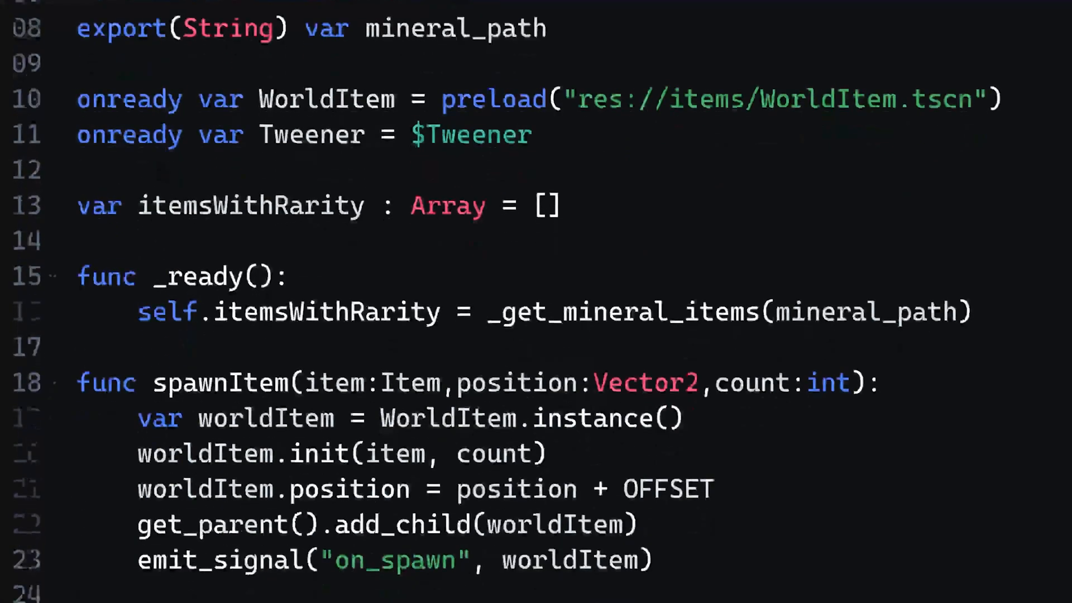
pyautogui.scroll(-3)
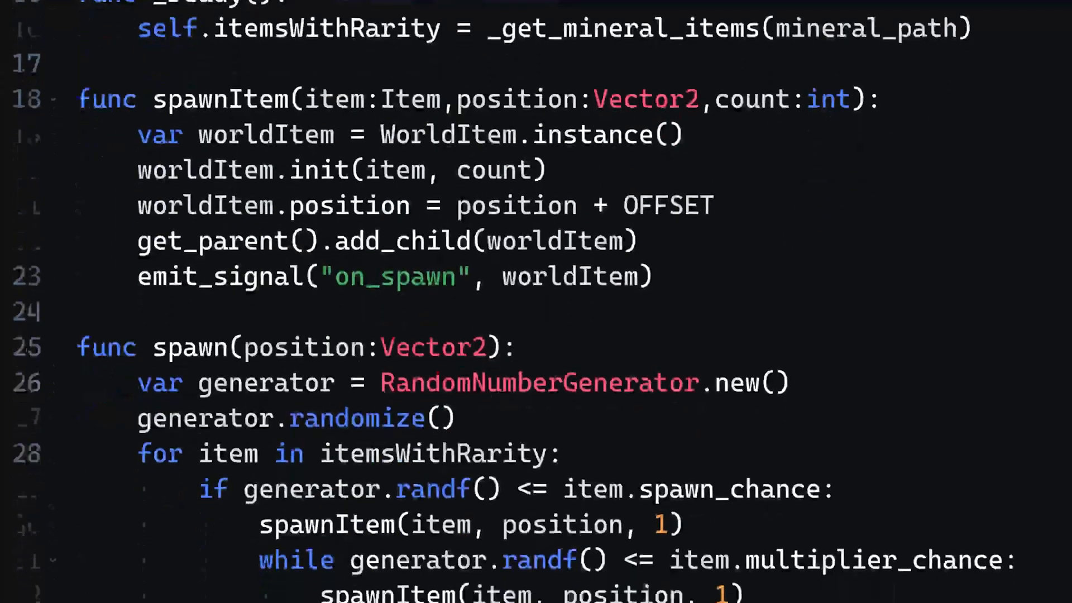
pyautogui.scroll(-3)
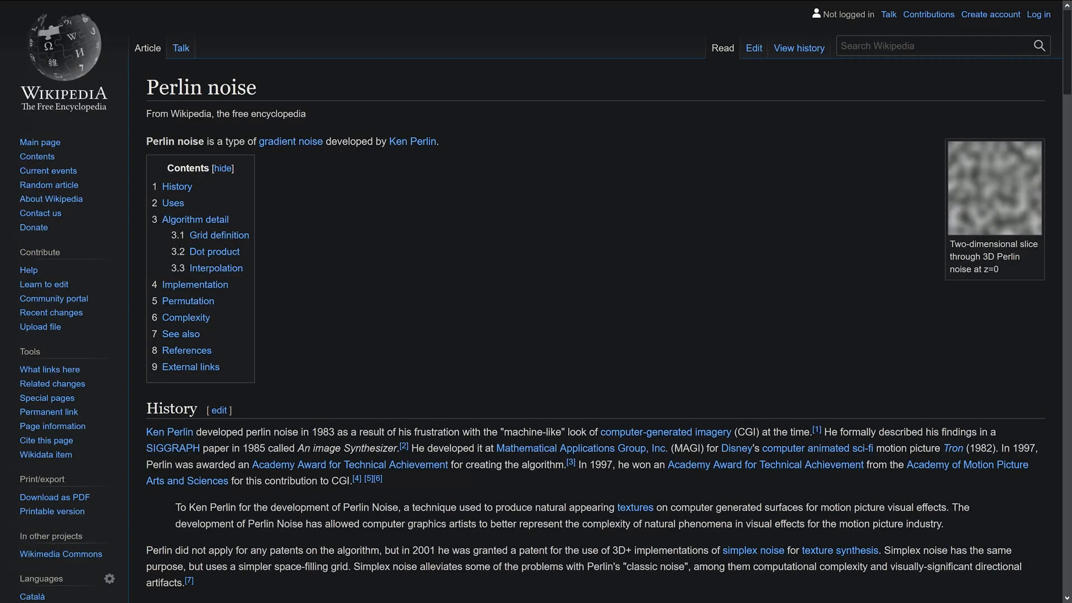
pyautogui.moveTo(1056, 594)
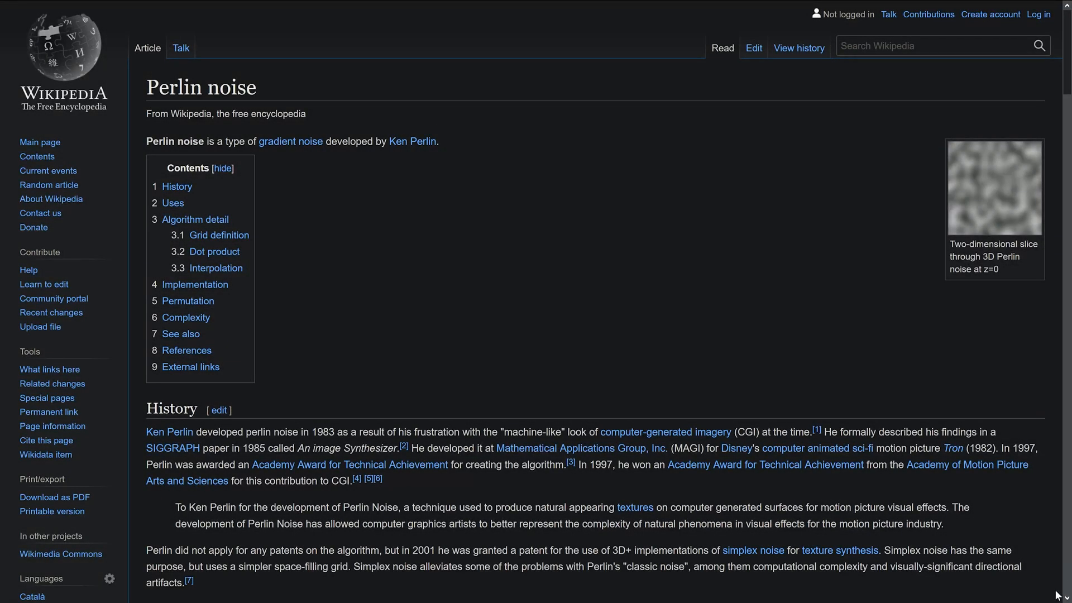
# - Scroll down the Wikipedia Simplex noise article
pyautogui.scroll(-3)
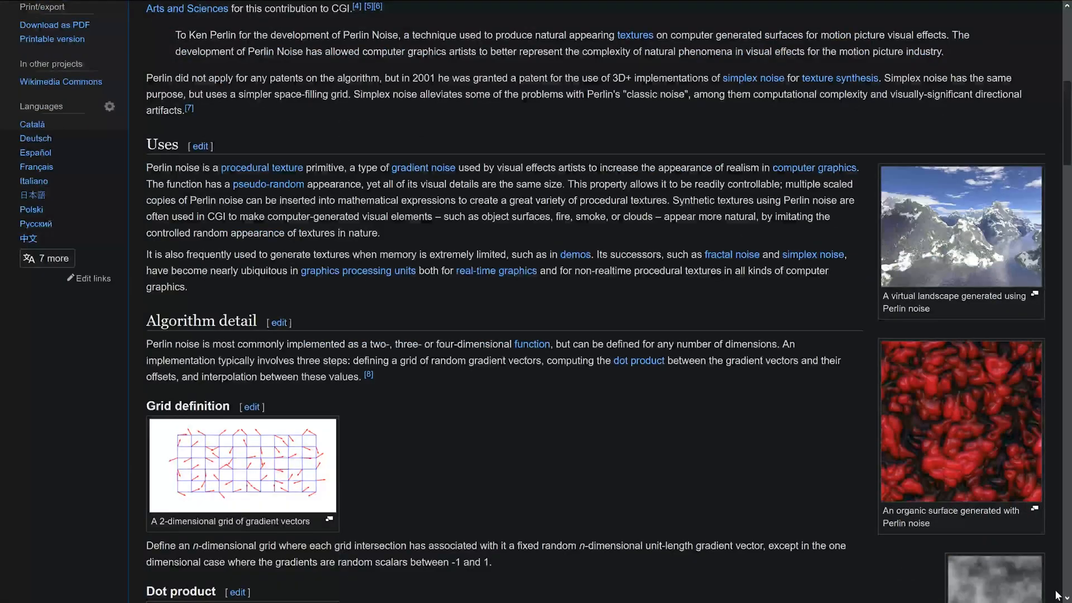
pyautogui.scroll(-3)
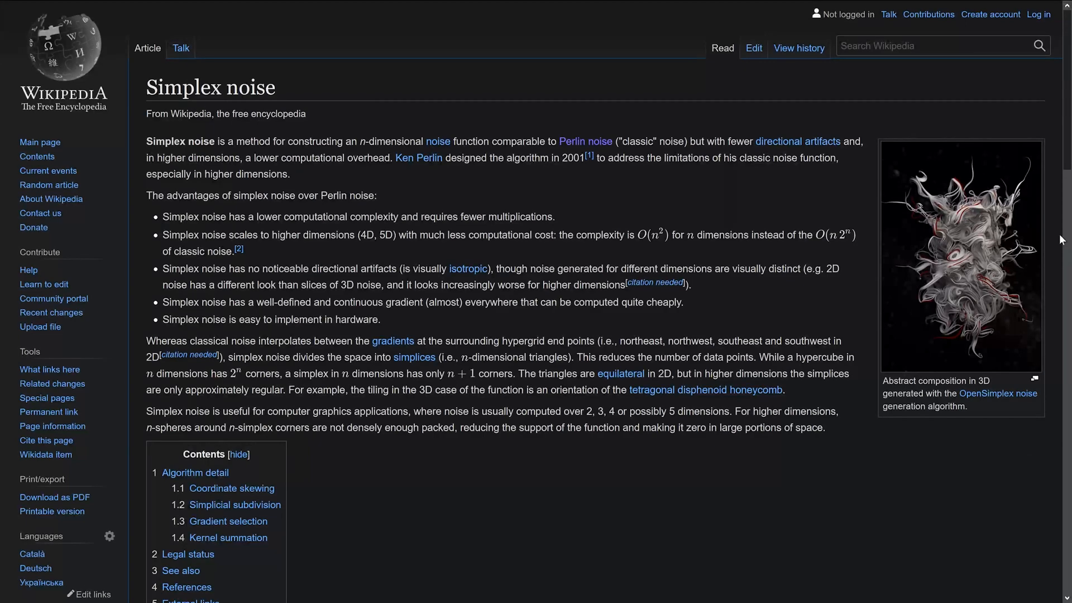
pyautogui.scroll(-3)
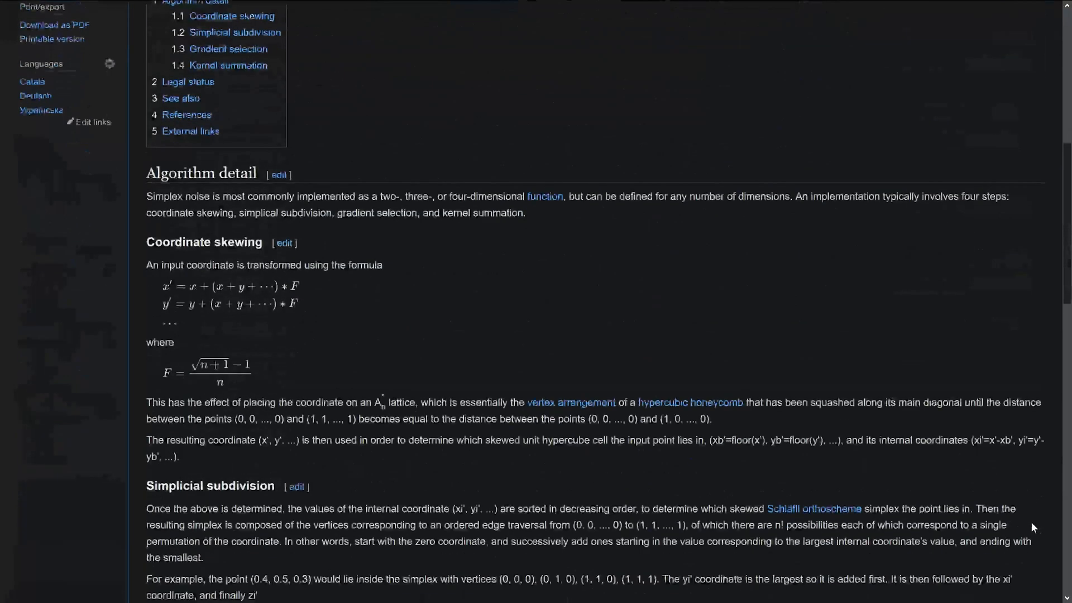
pyautogui.scroll(-3)
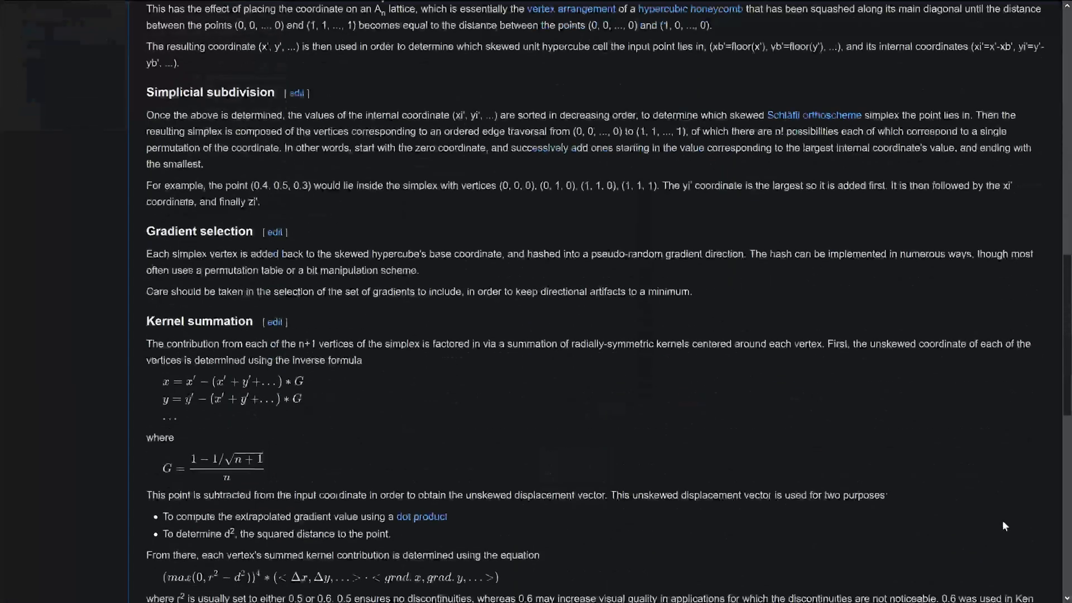
pyautogui.scroll(-3)
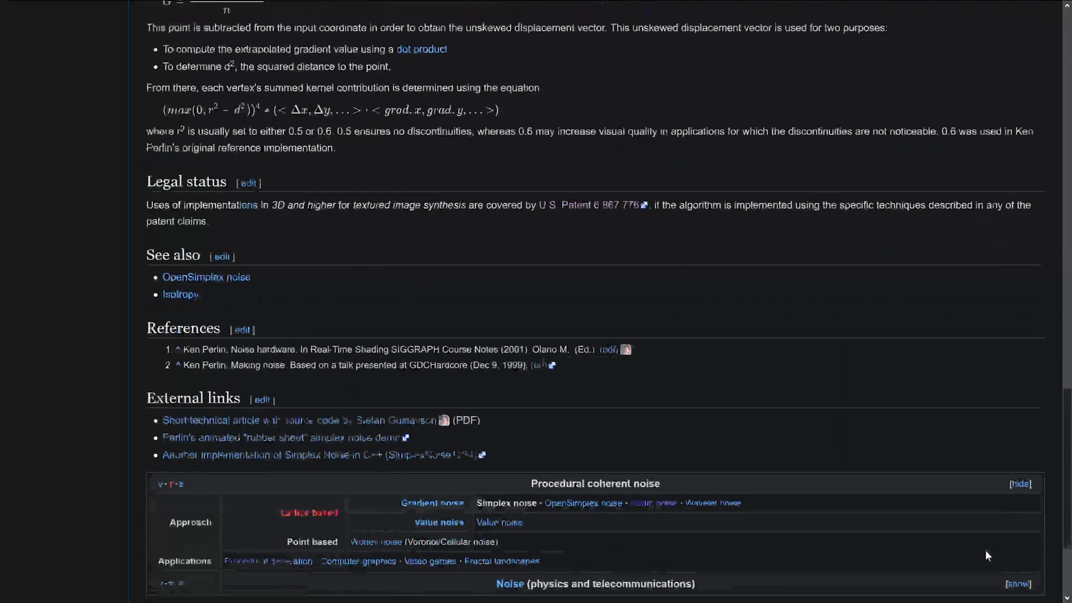
pyautogui.scroll(-3)
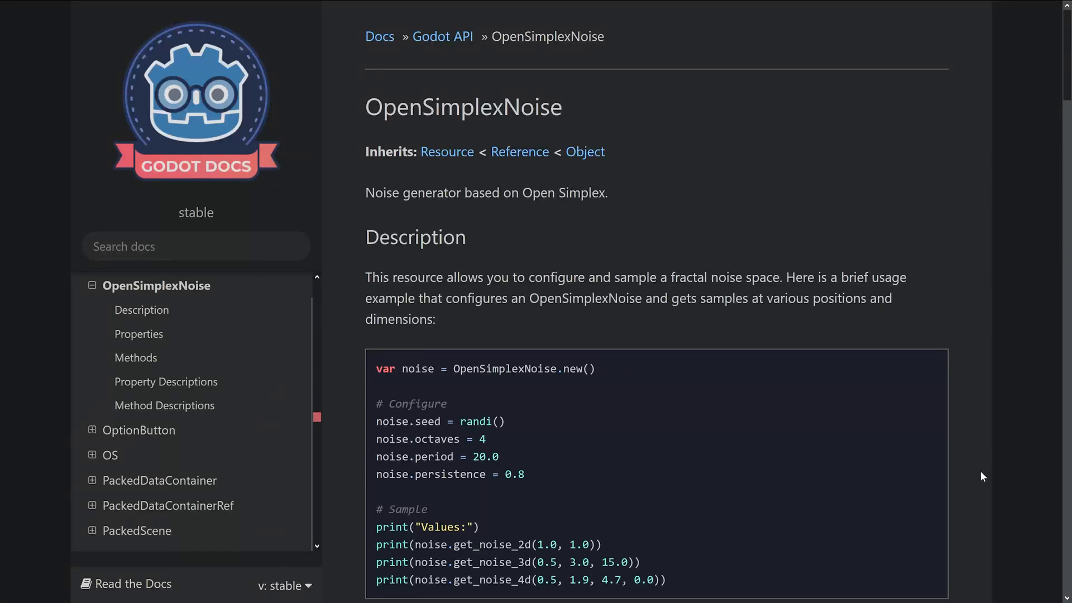
pyautogui.scroll(-3)
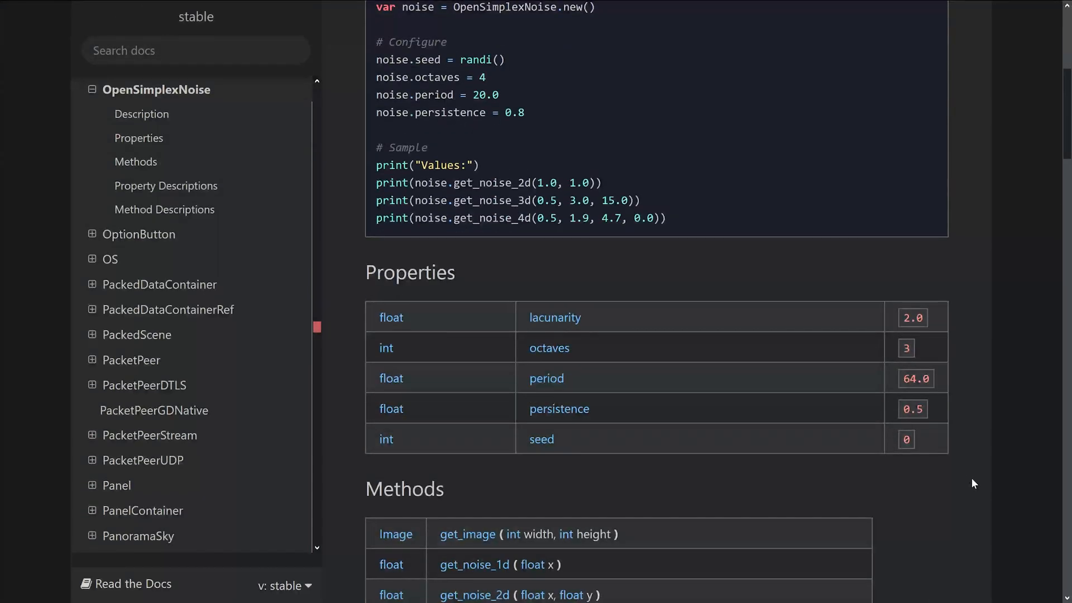
pyautogui.scroll(-3)
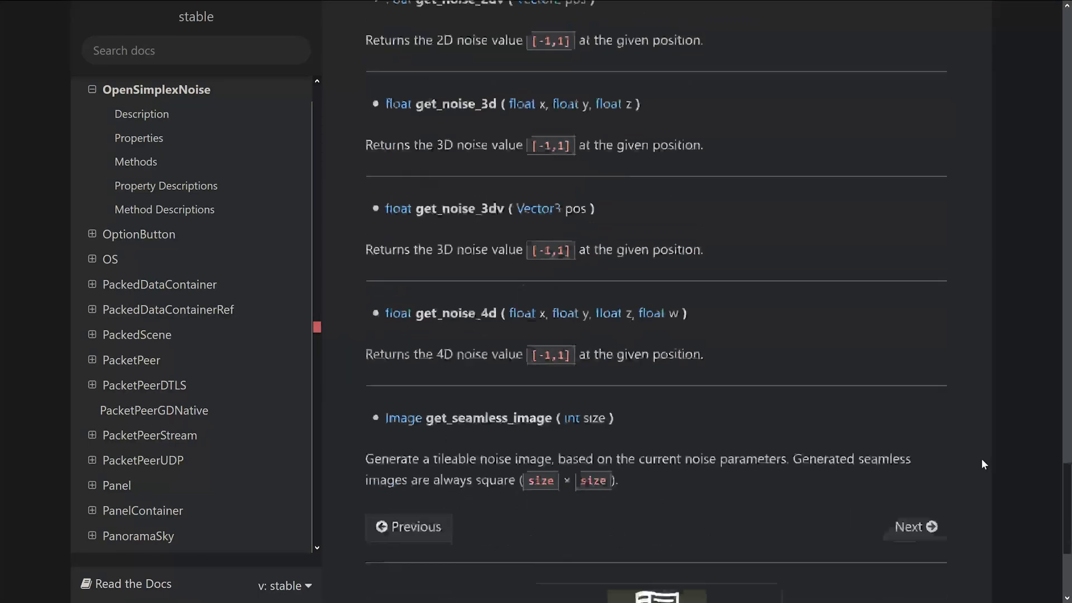
pyautogui.scroll(-3)
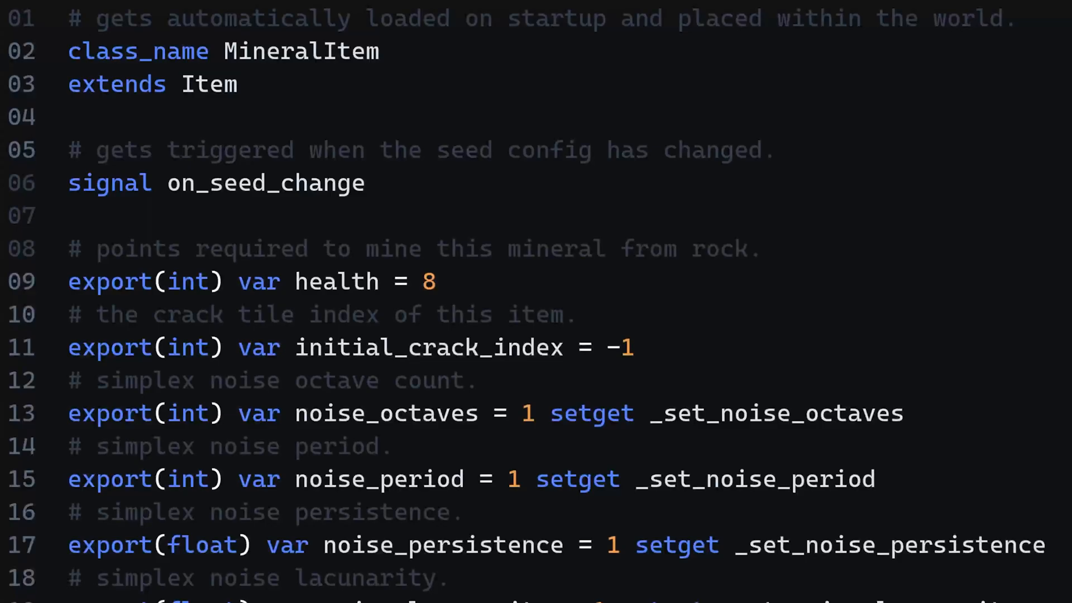
pyautogui.scroll(-3)
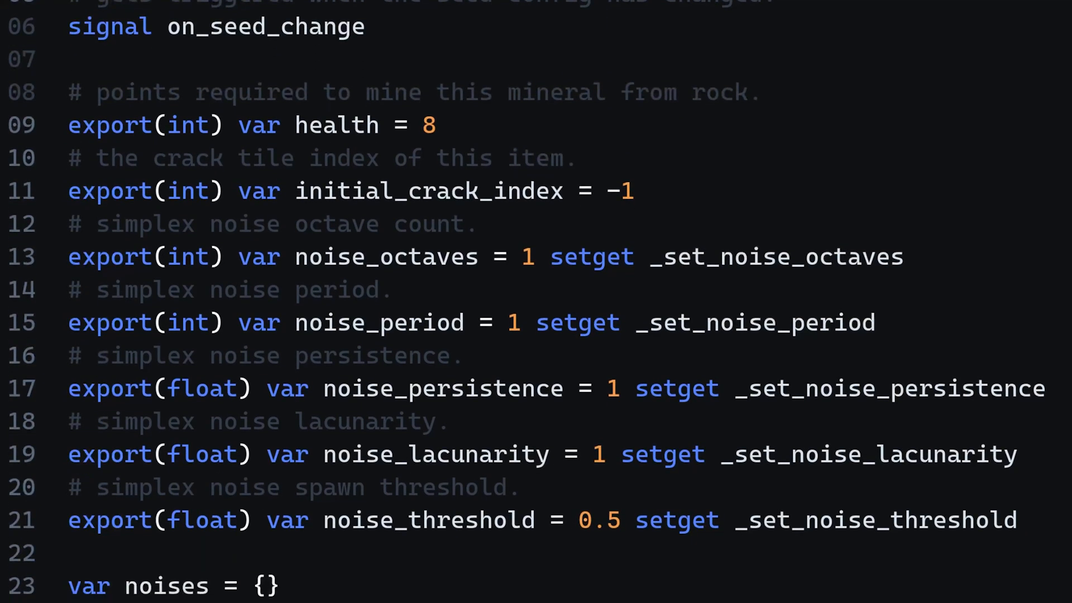
pyautogui.scroll(-3)
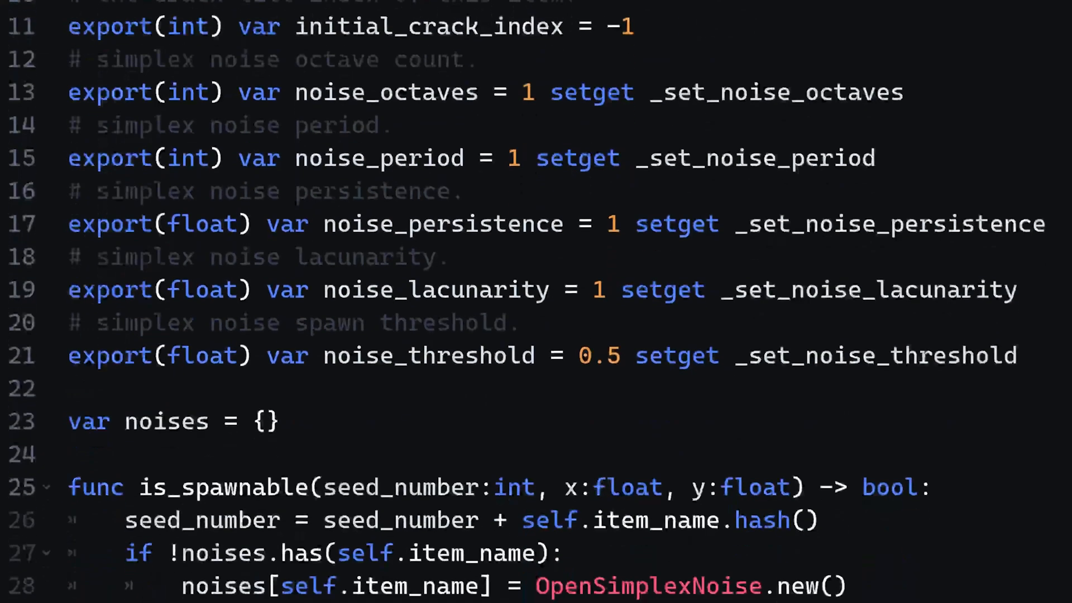
pyautogui.scroll(-3)
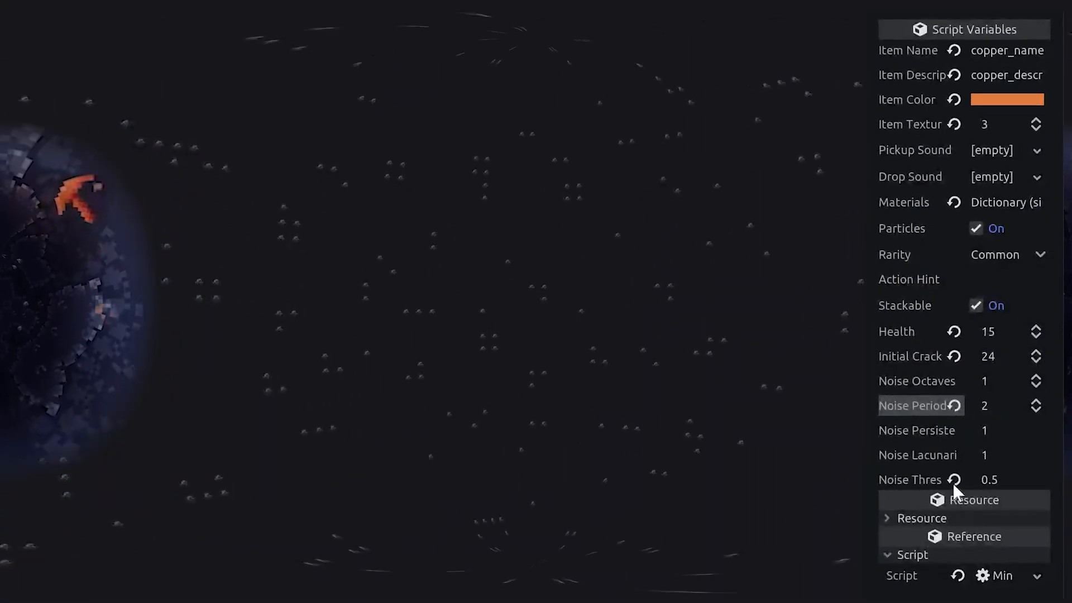
# - Raise copper Noise Period to 5 and try thresholds 0.1, 0, and finally 0.9
pyautogui.click(1010, 405)
pyautogui.write('5')
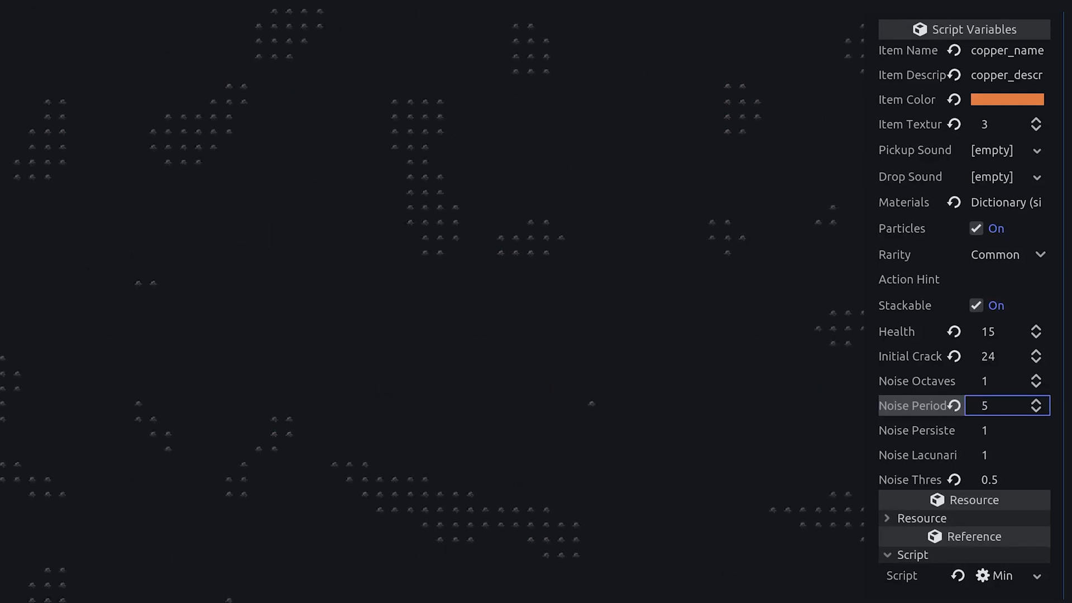
pyautogui.click(1010, 479)
pyautogui.write('0.3')
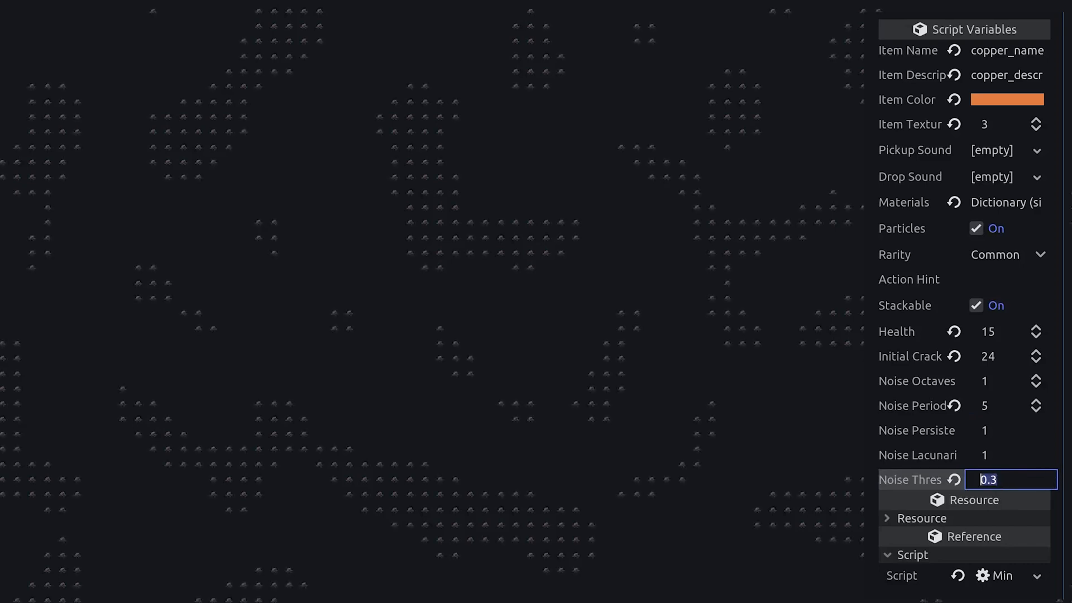
pyautogui.write('0.1')
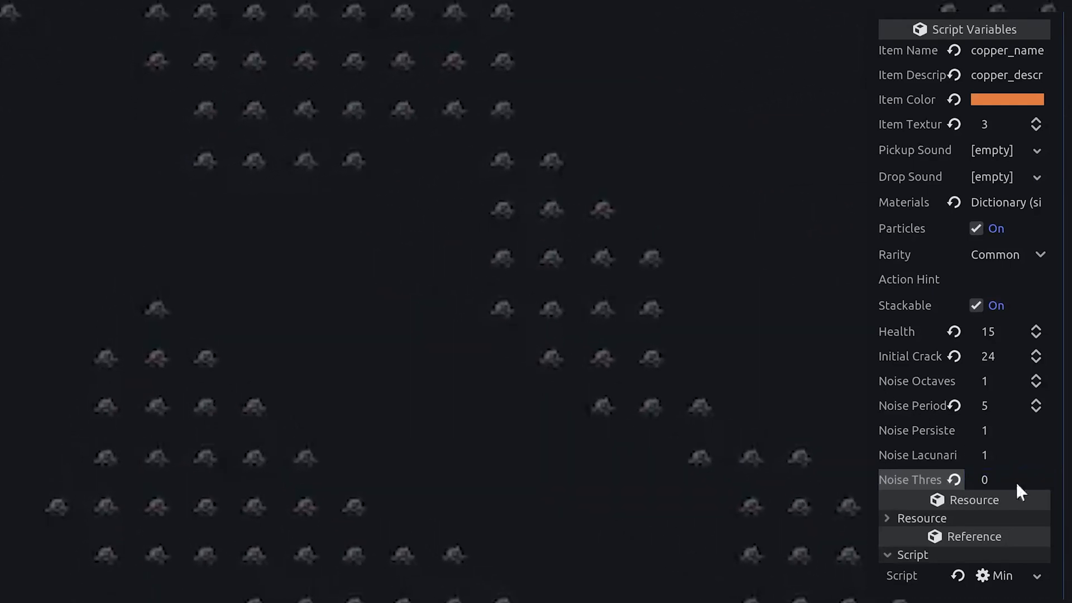
pyautogui.write('0.9')
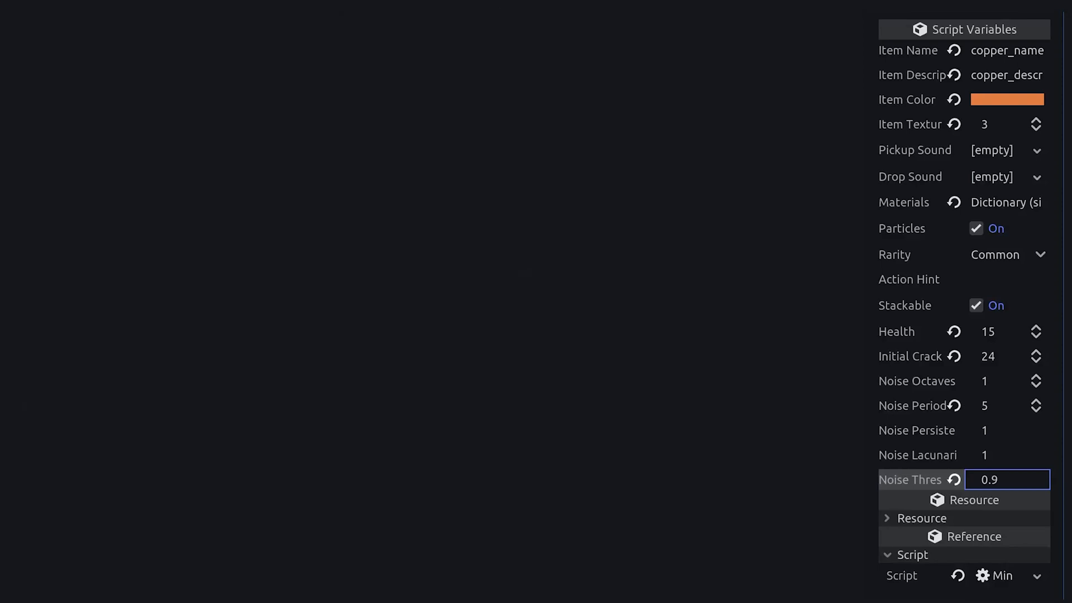
pyautogui.press('BackSpace')
pyautogui.write('-/5')
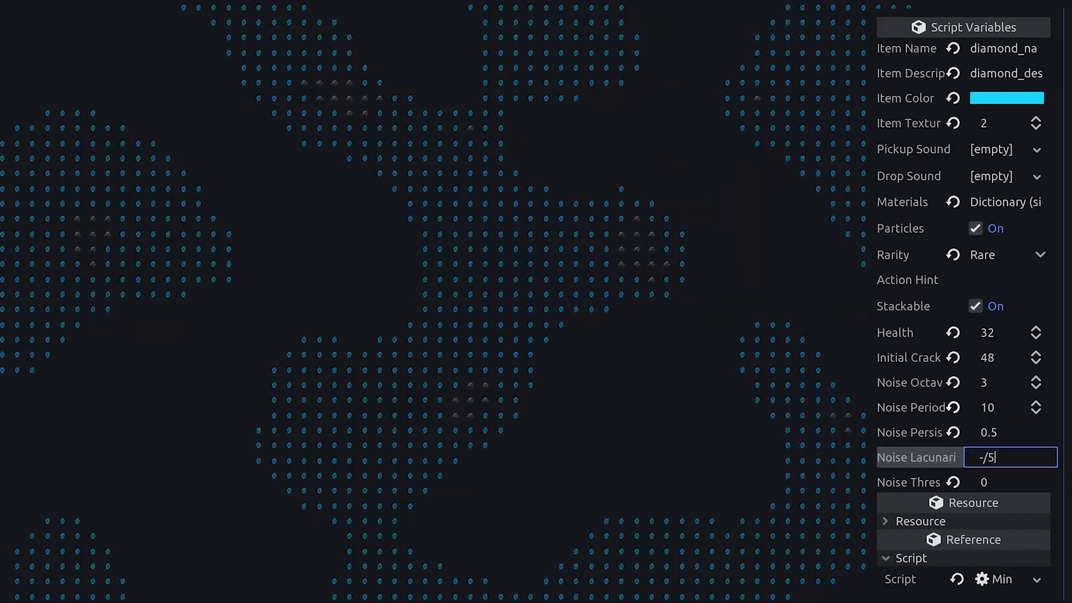
# - Give diamond noise lacunarity 20 and period 25, then threshold 0.7 and finally 0.6
pyautogui.write('0.5')
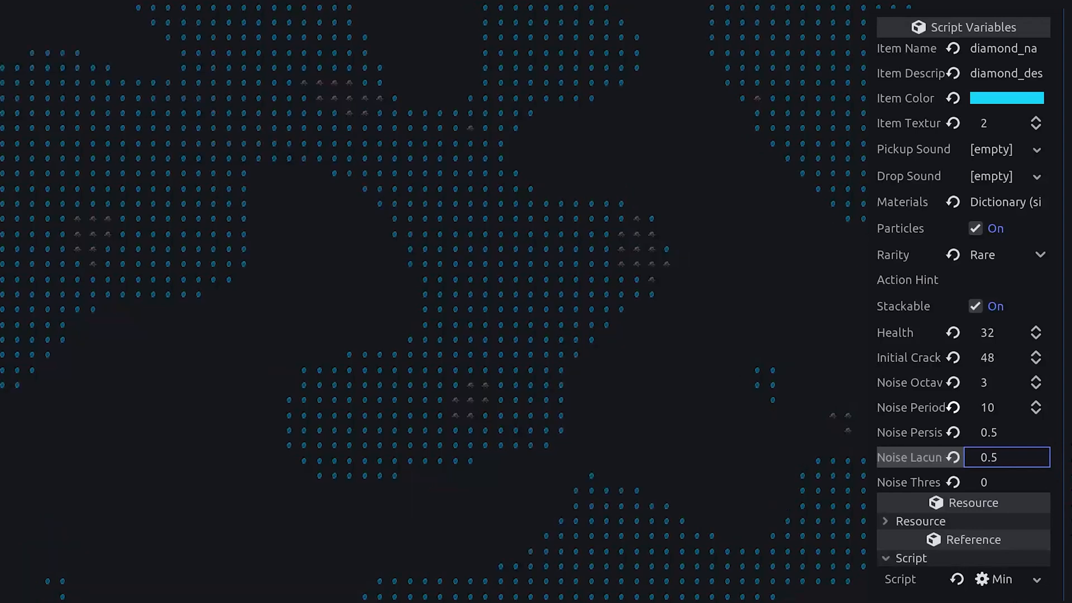
pyautogui.write('6')
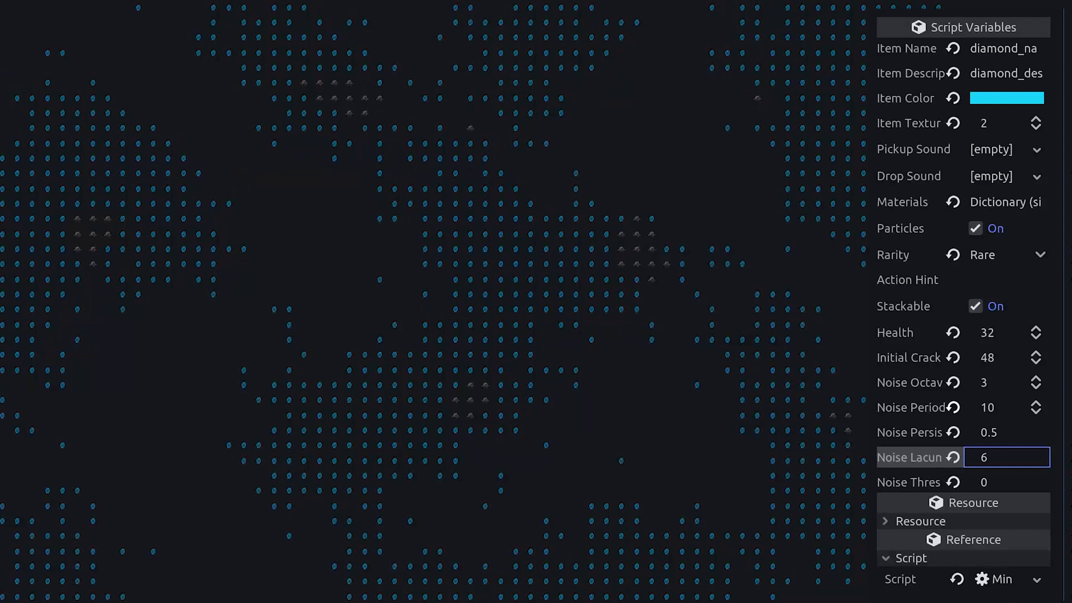
pyautogui.write('20')
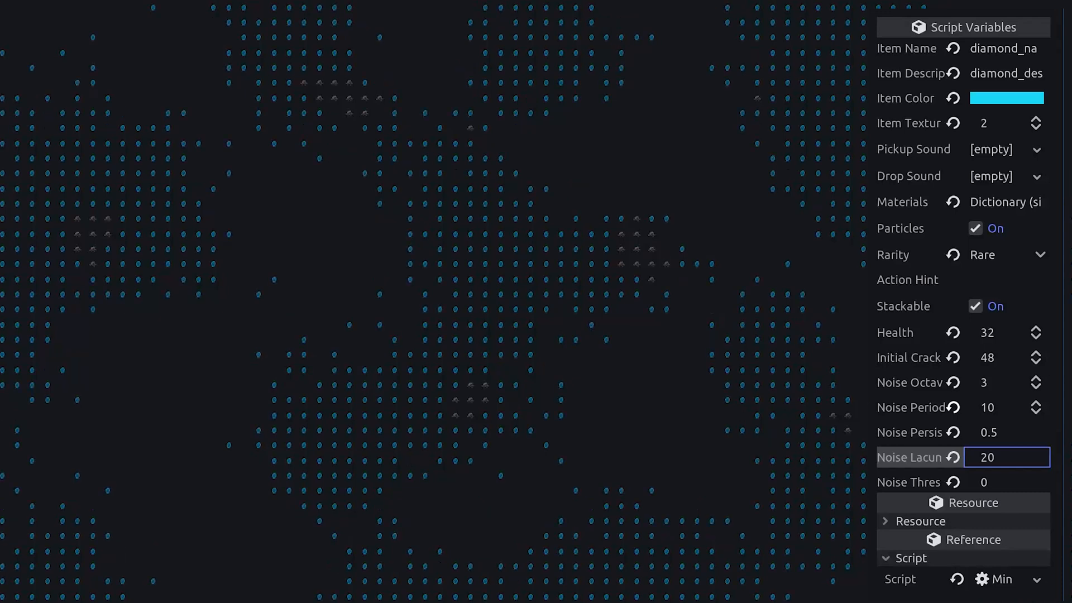
pyautogui.moveTo(1014, 437)
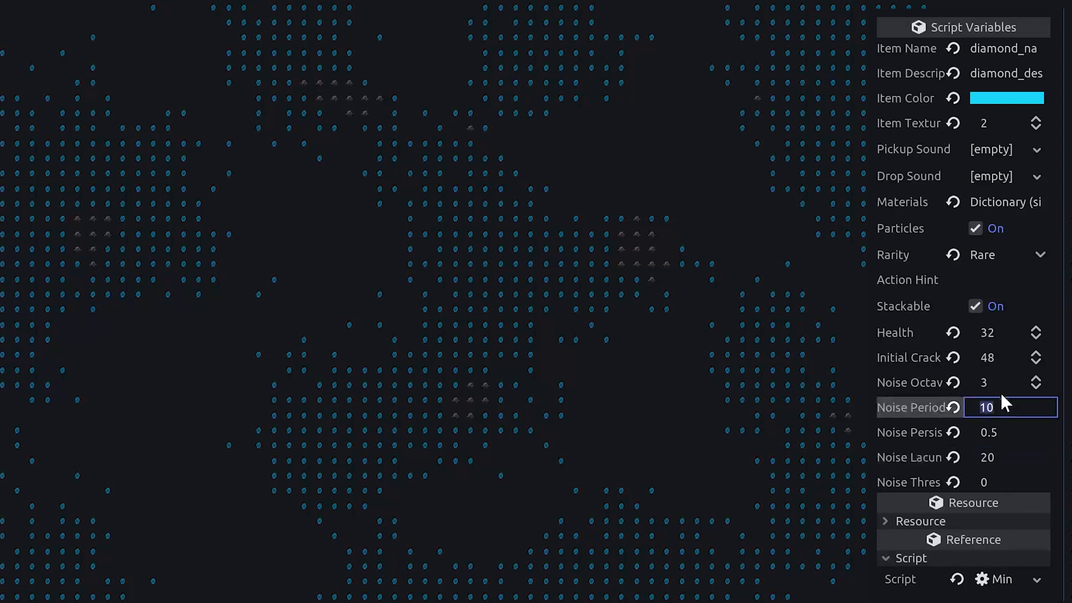
pyautogui.write('2')
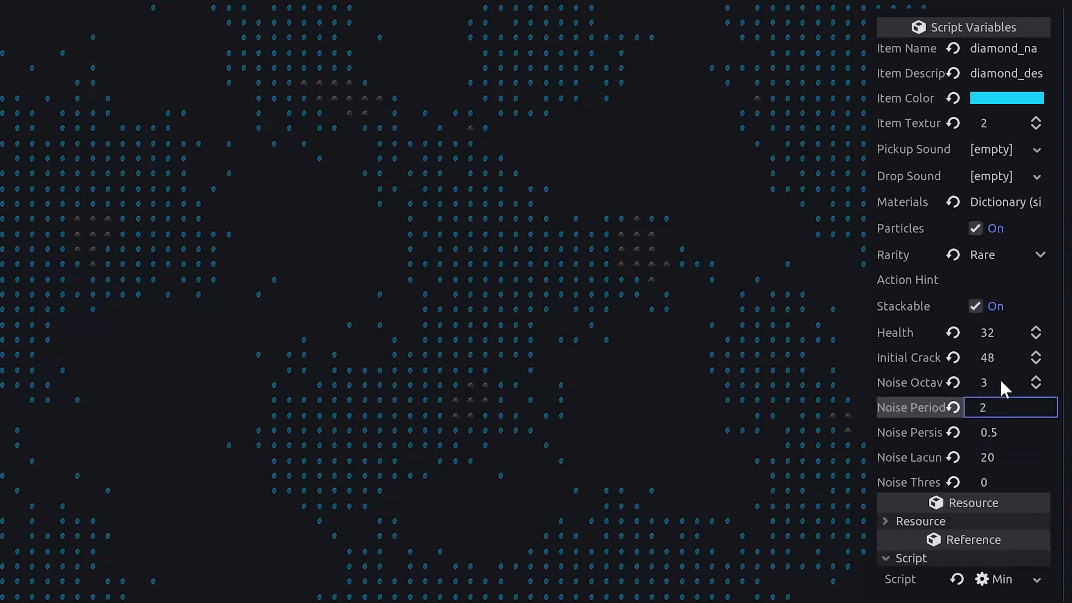
pyautogui.write('5')
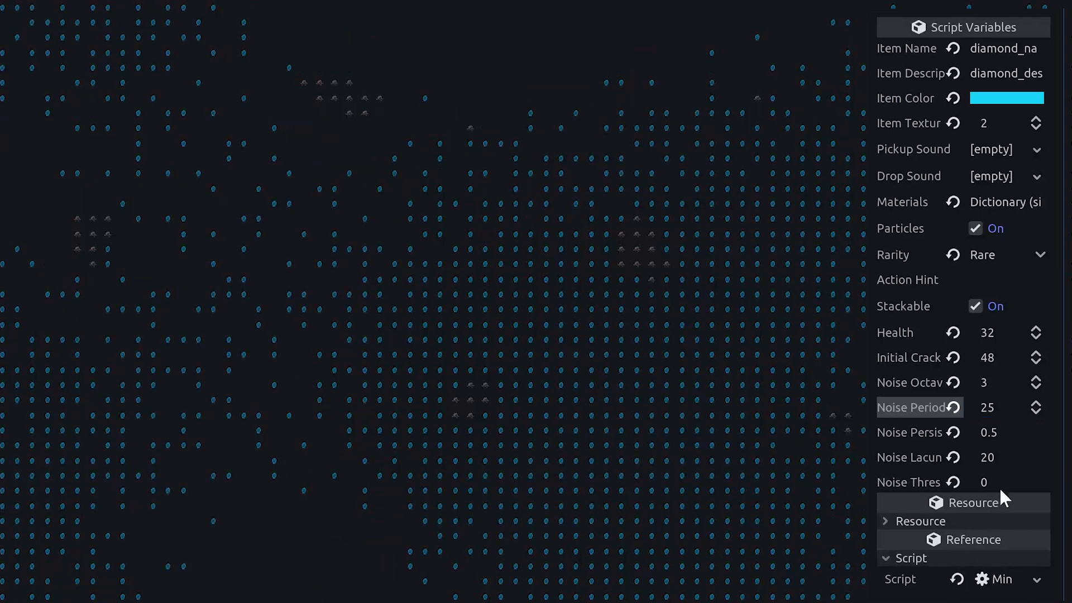
pyautogui.click(1005, 481)
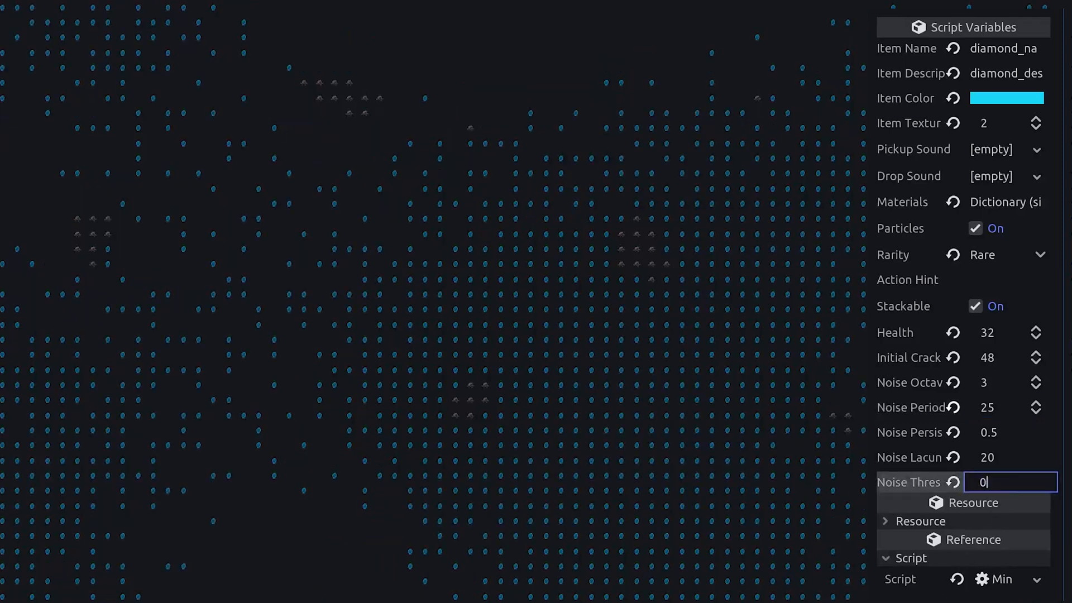
pyautogui.write('.7')
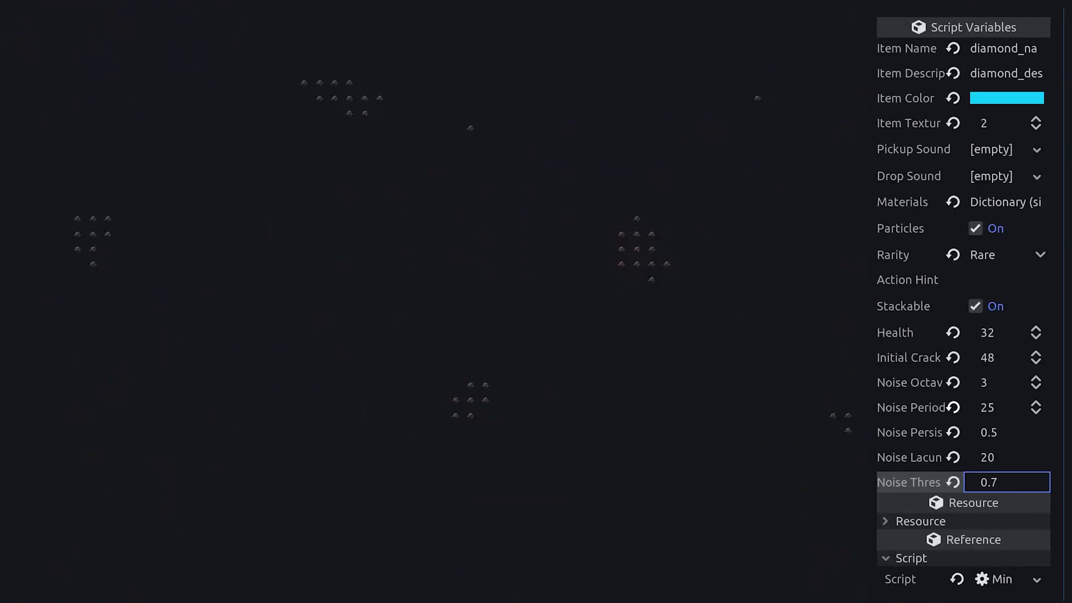
pyautogui.write('0.6')
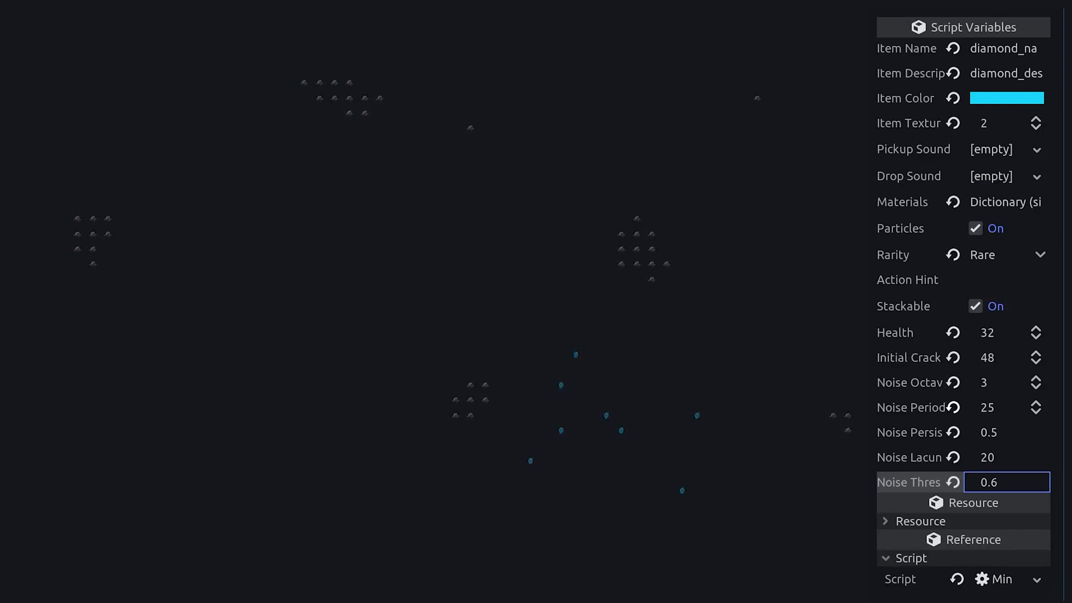
pyautogui.moveTo(1011, 494)
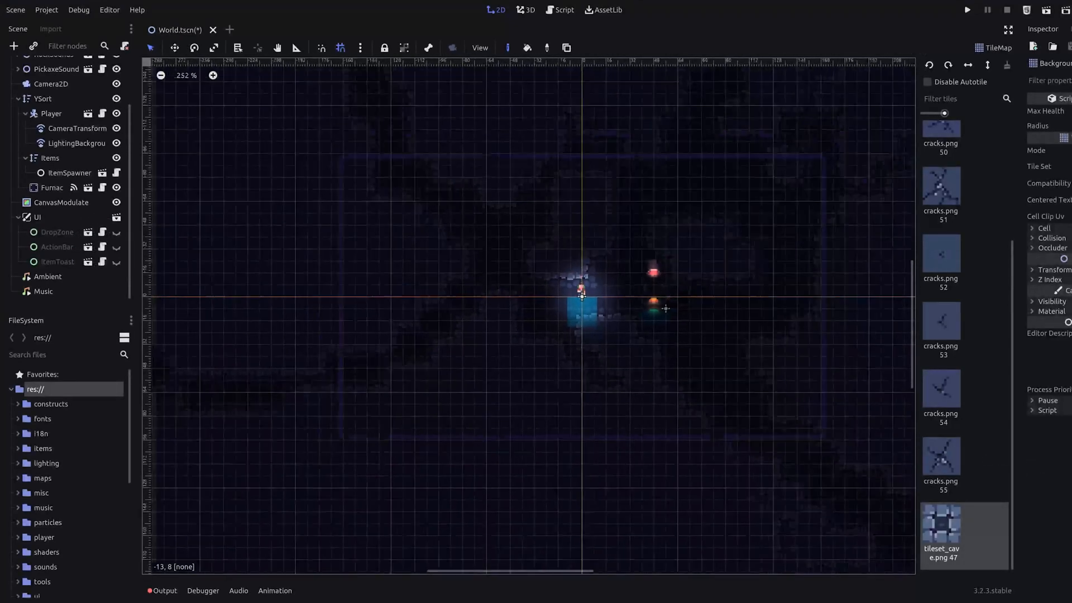
pyautogui.scroll(-3)
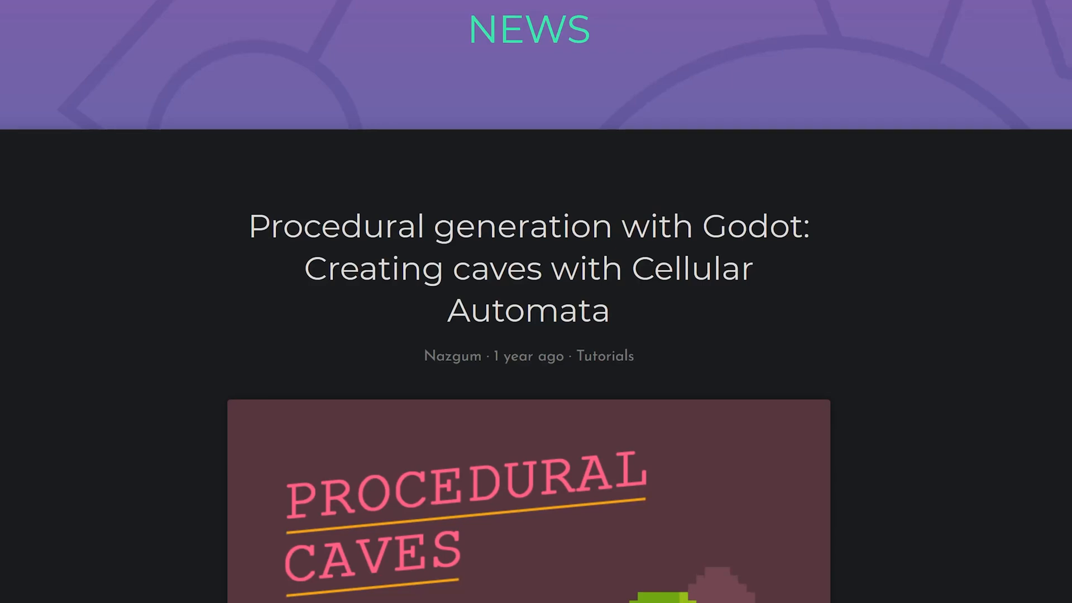
# - Scroll the cellular automata cave tutorial down to its code samples
pyautogui.scroll(-3)
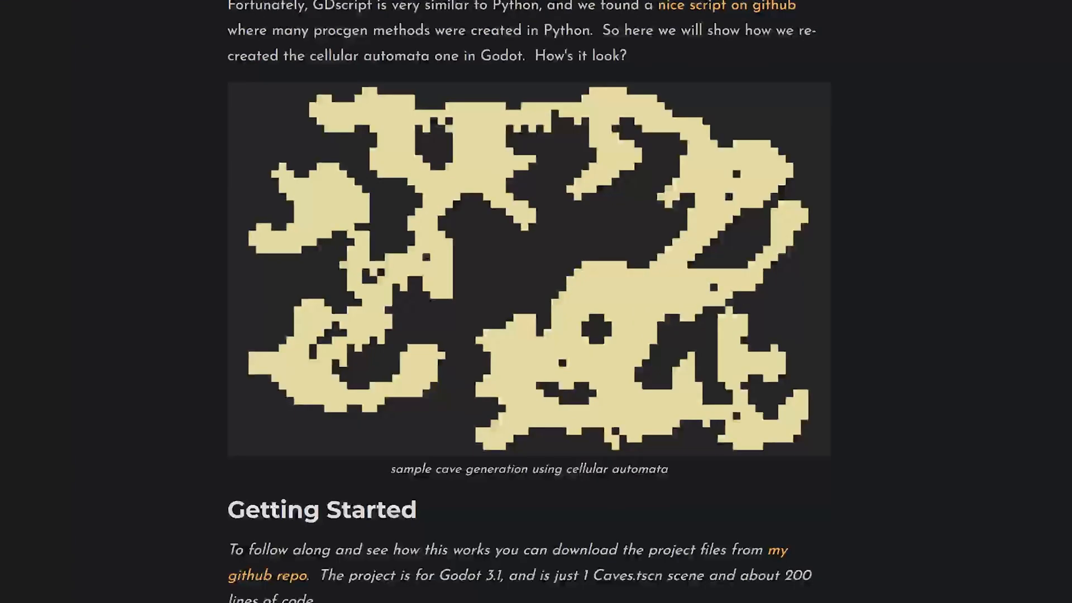
pyautogui.scroll(-3)
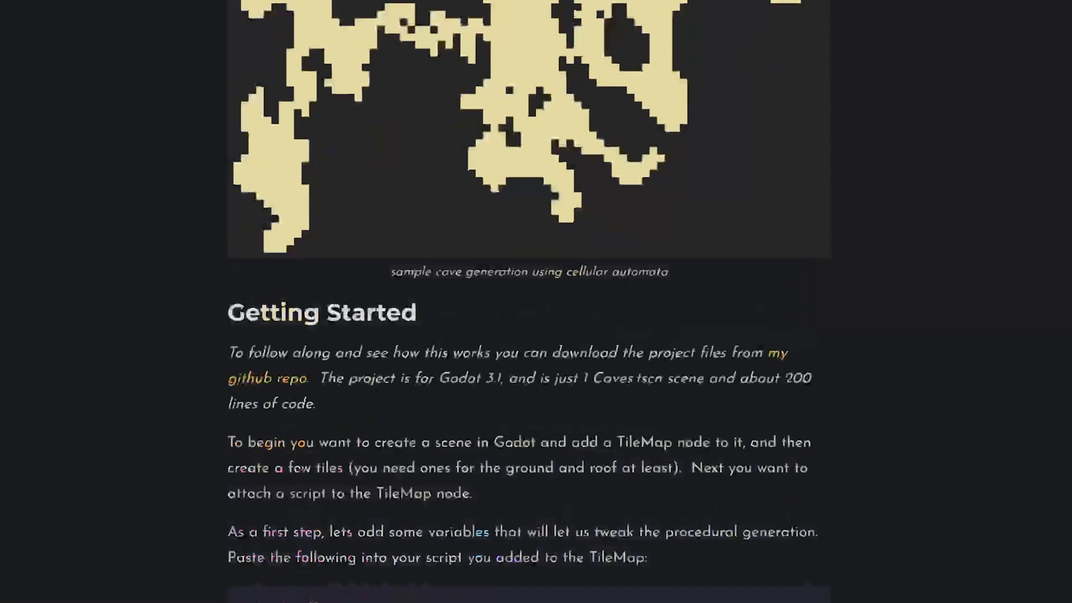
pyautogui.scroll(-3)
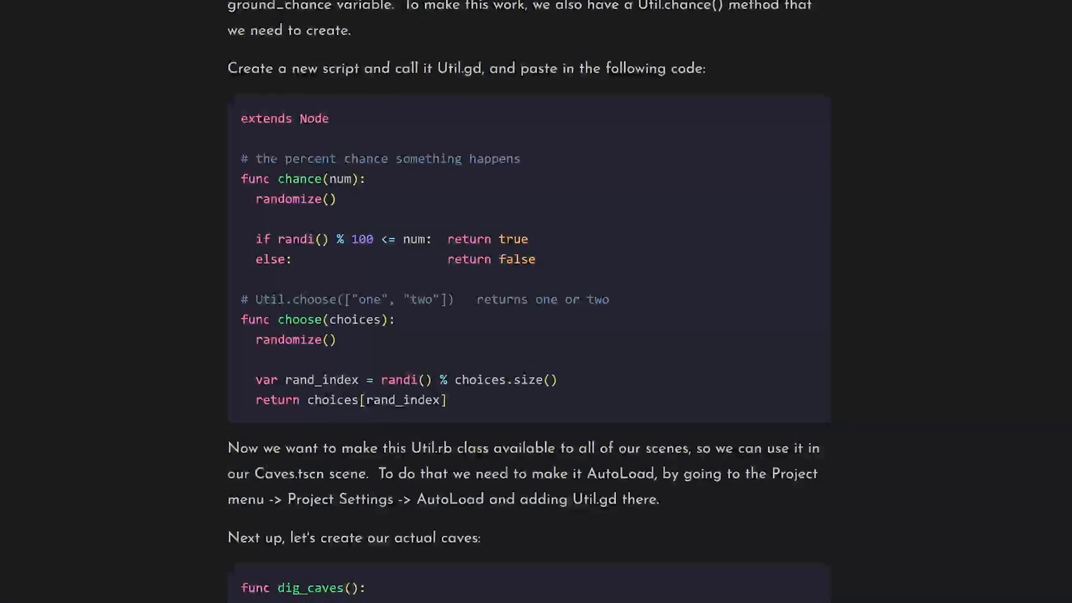
pyautogui.scroll(-3)
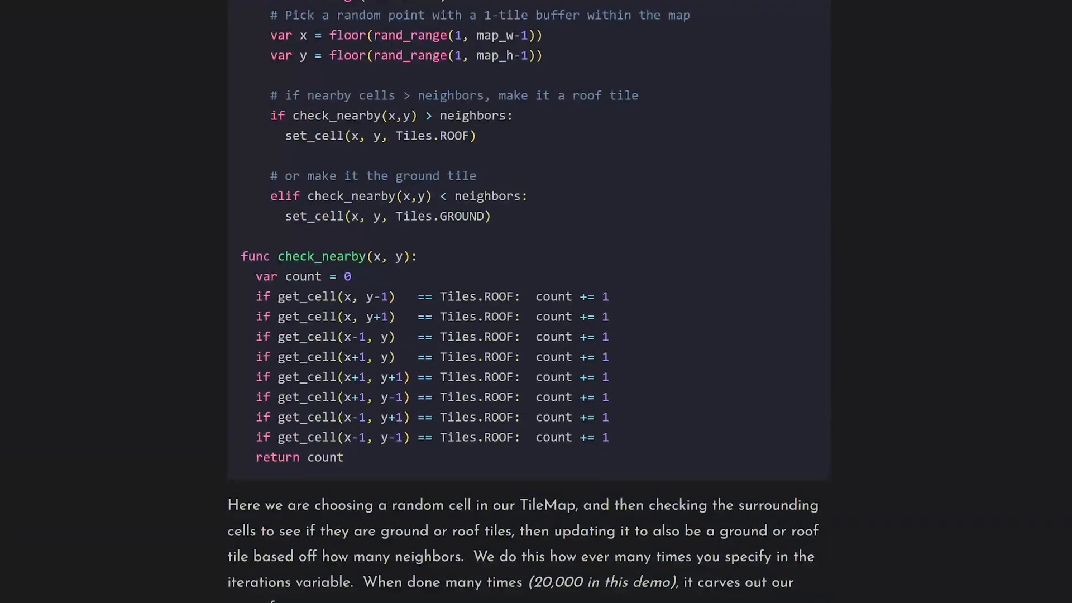
pyautogui.scroll(-3)
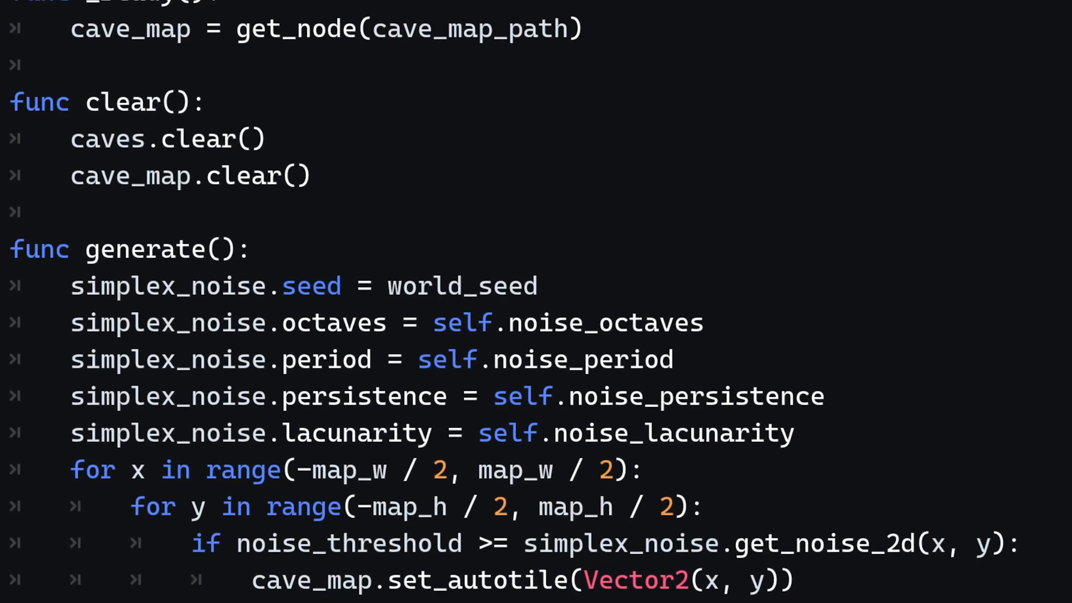
# - Scroll the cave generation script down to its generate() function
pyautogui.scroll(-3)
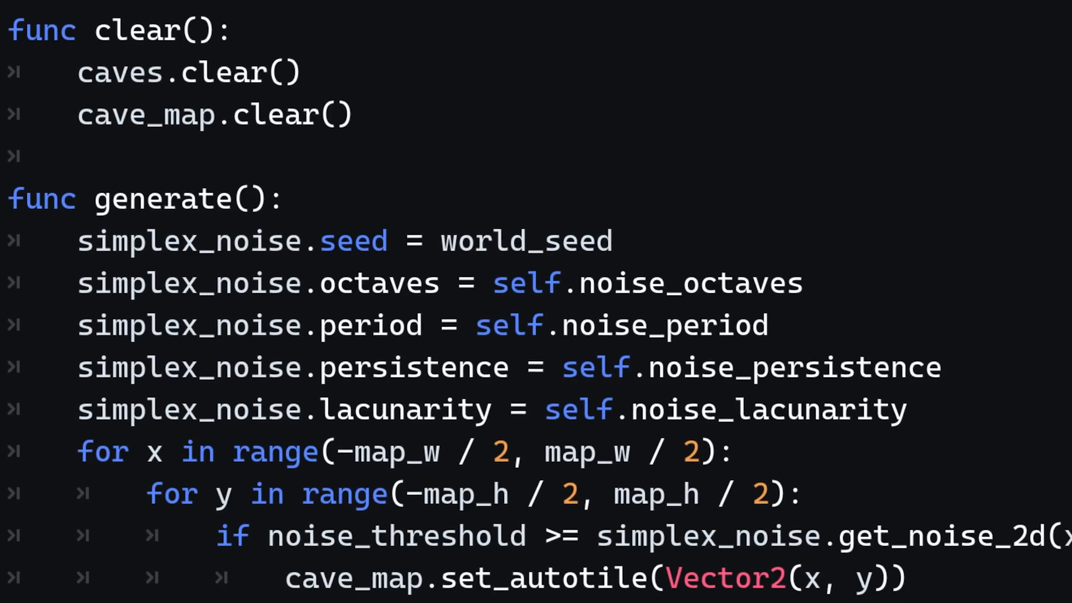
pyautogui.scroll(-3)
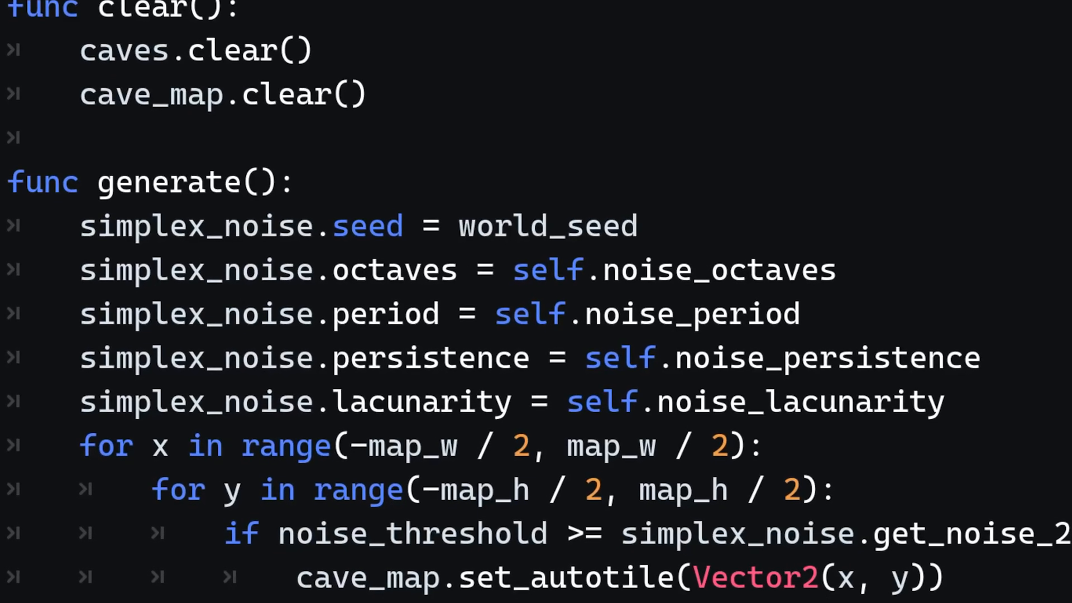
pyautogui.scroll(-3)
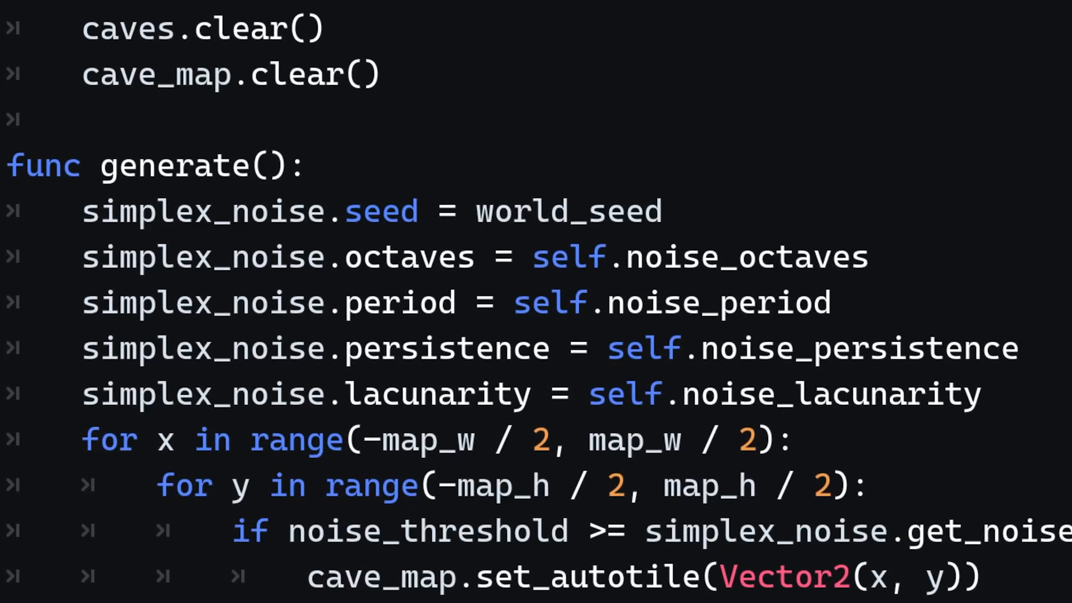
pyautogui.scroll(-3)
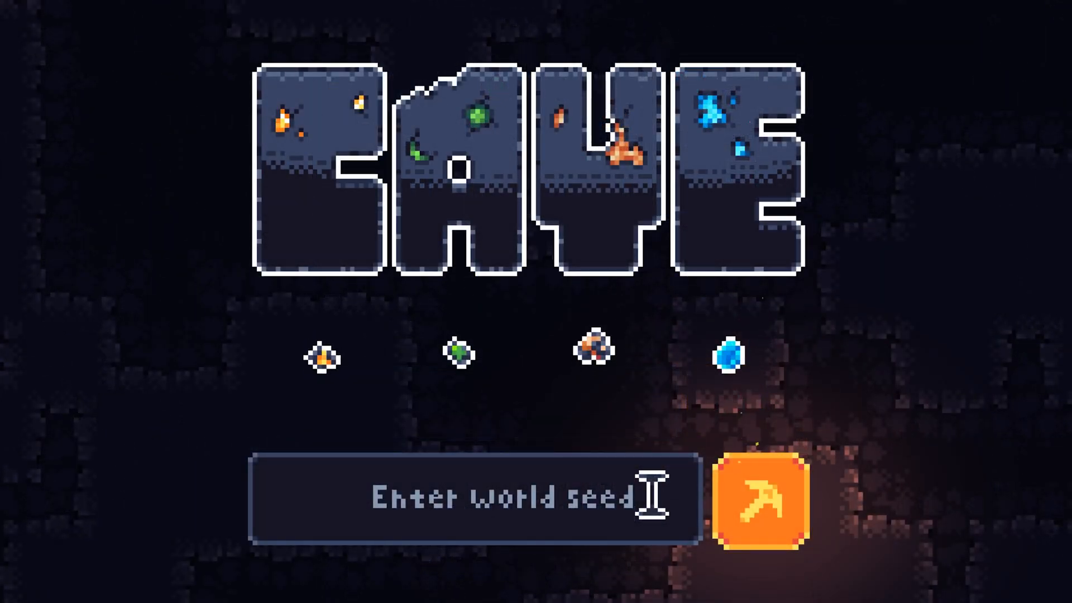
# - Type a seed into the running game's Enter world seed field
pyautogui.write('hello y')
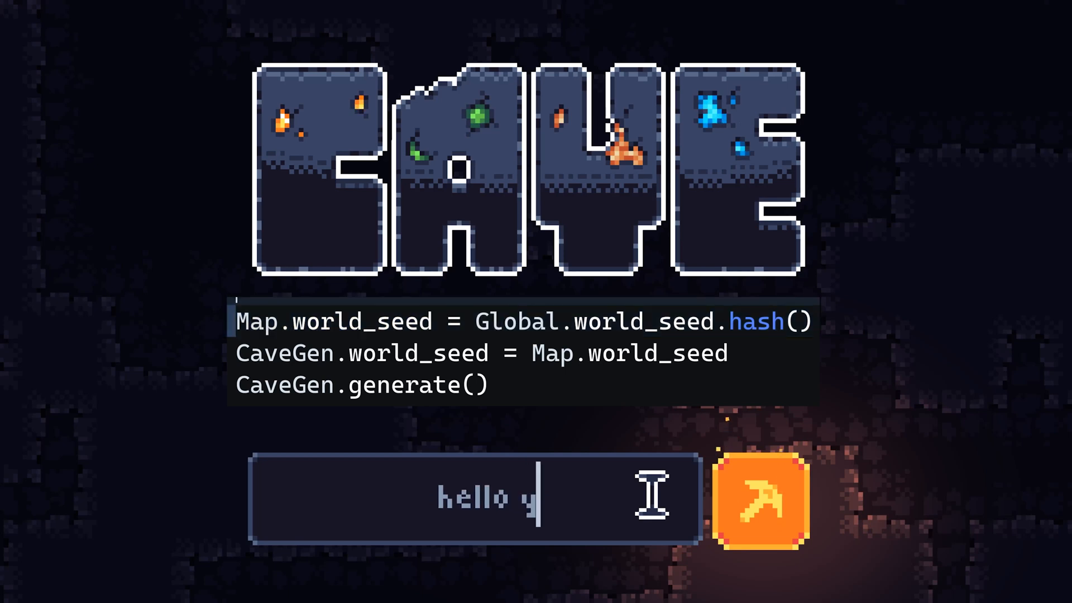
pyautogui.write('outube')
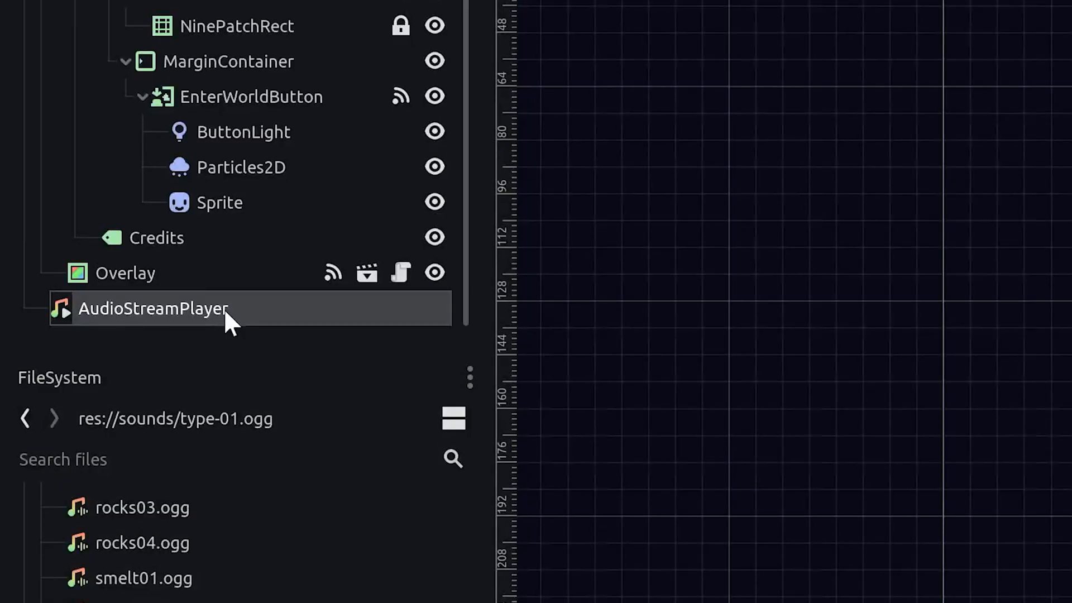
# - Select the AudioStreamPlayer node and tick its Playing checkbox
pyautogui.click(153, 308)
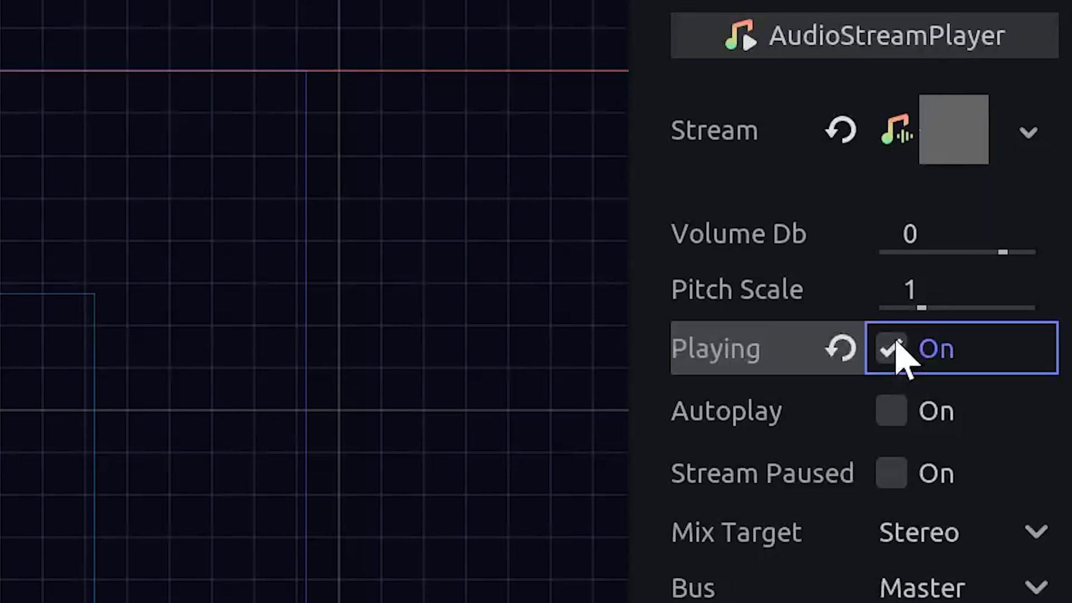
pyautogui.click(889, 348)
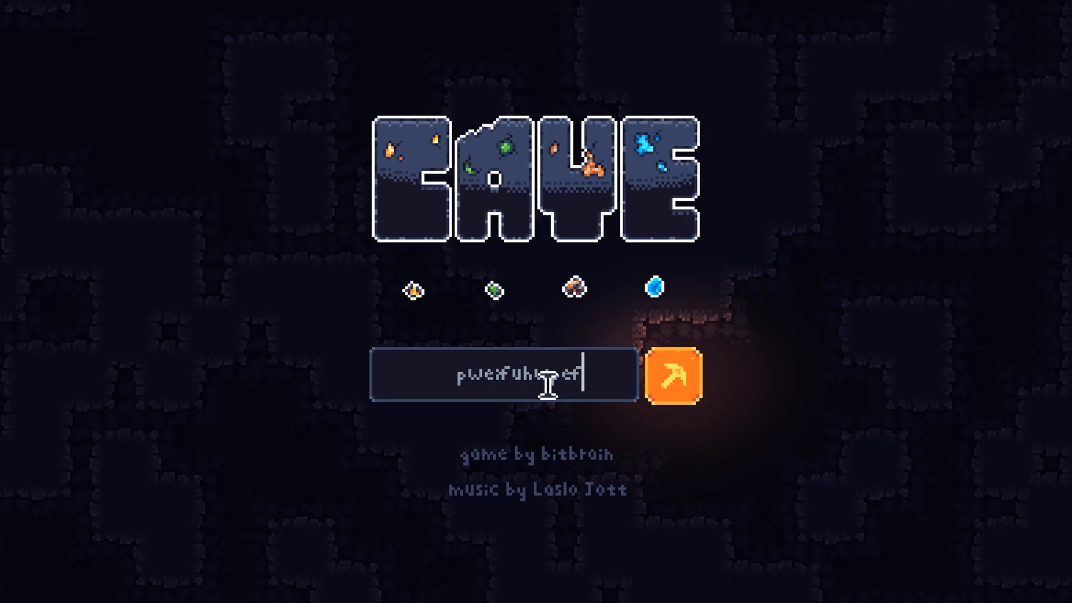
# - Enter the world via the pickaxe button, then click the leather Bag slot
pyautogui.click(680, 375)
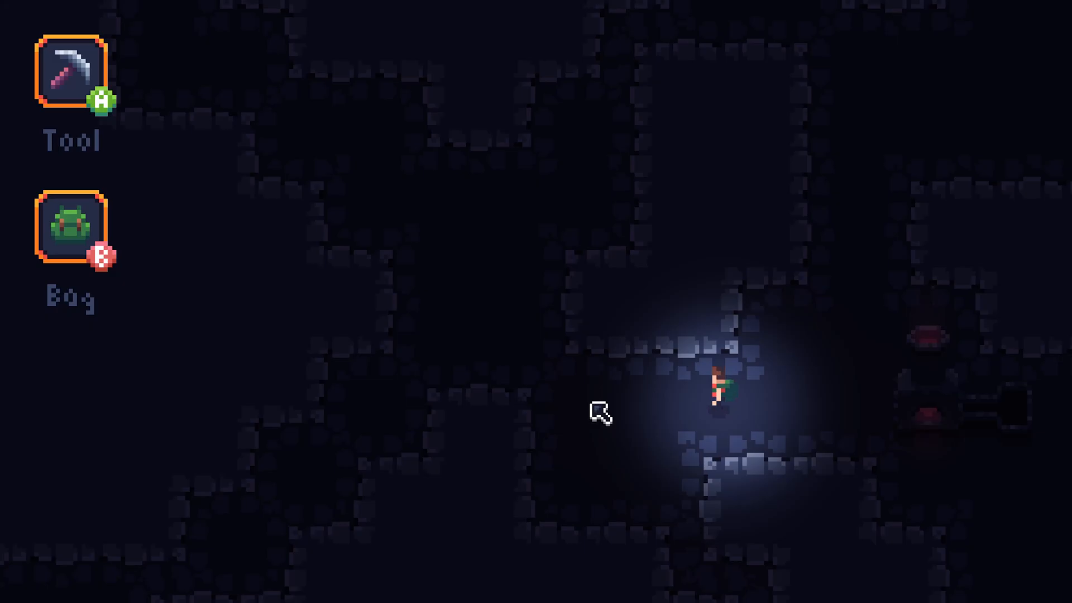
pyautogui.moveTo(82, 85)
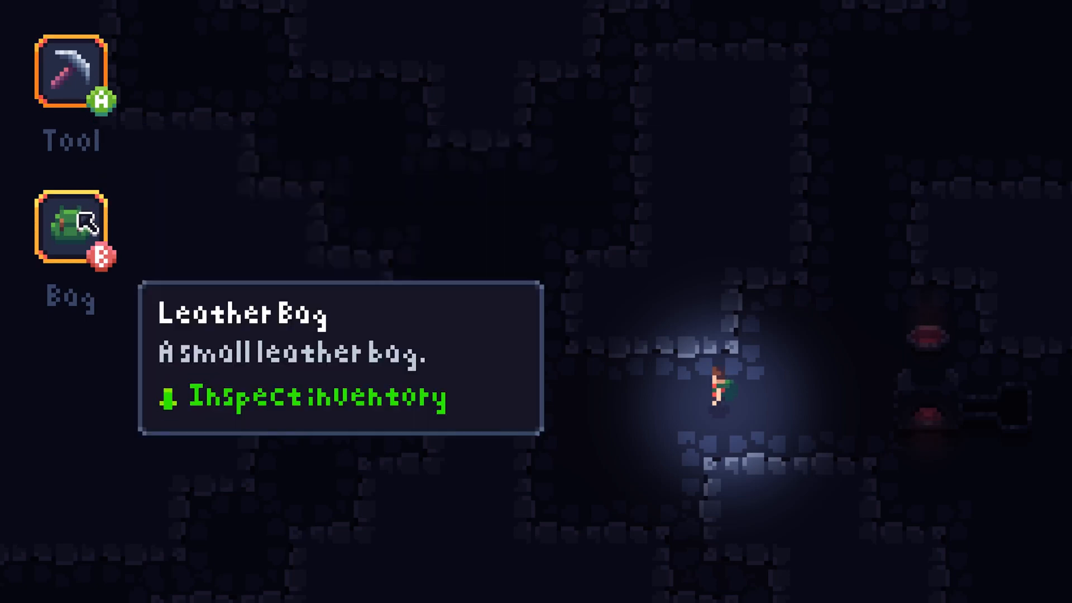
pyautogui.click(70, 228)
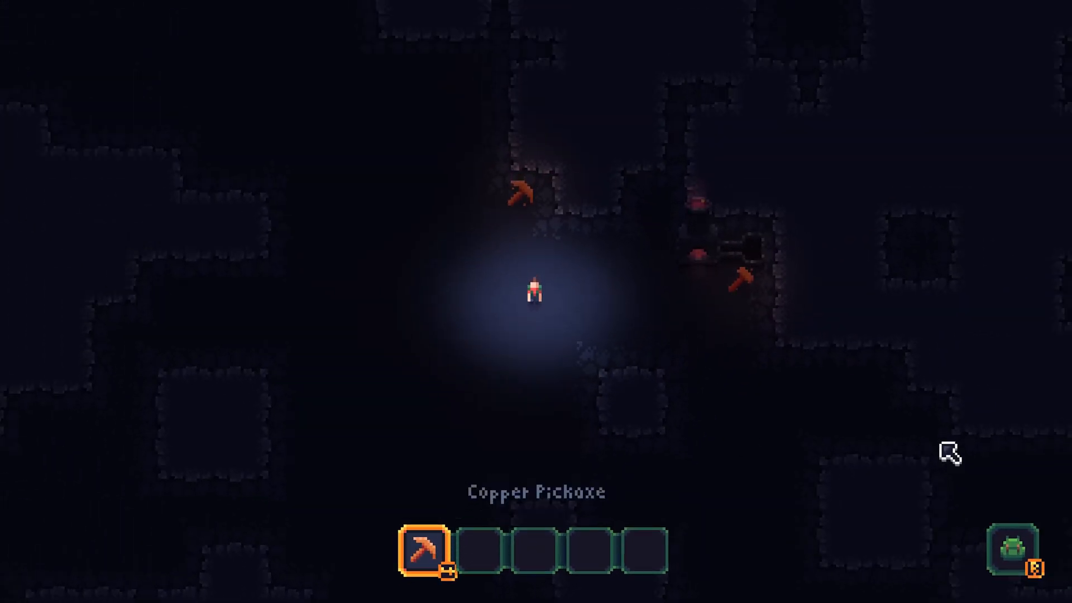
# - Open the bag inventory grid and place the smithing hammer and pickaxe in action bar slots
pyautogui.click(1017, 556)
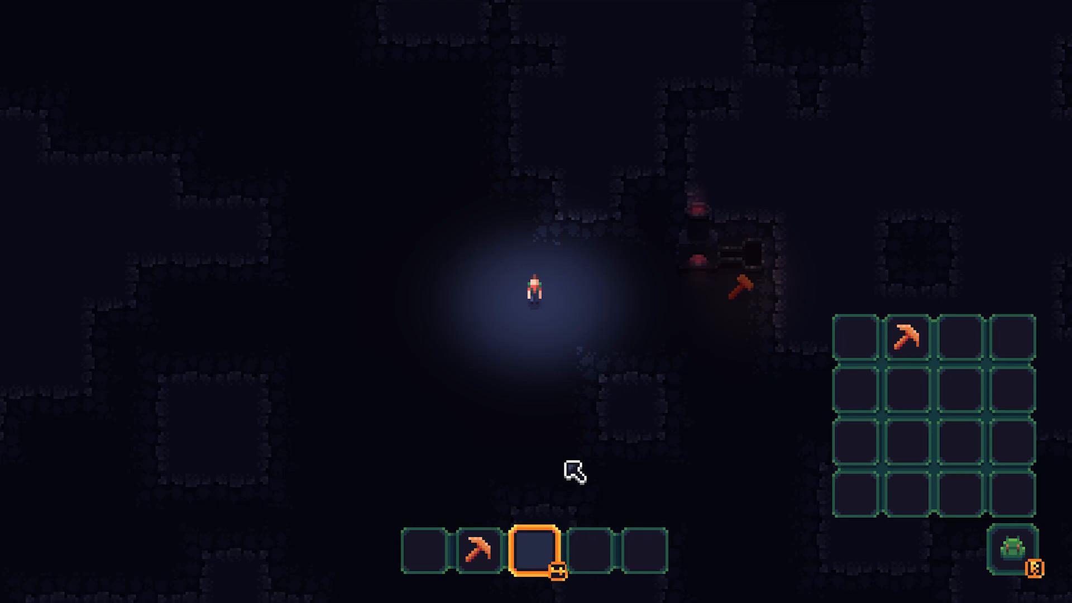
pyautogui.click(478, 552)
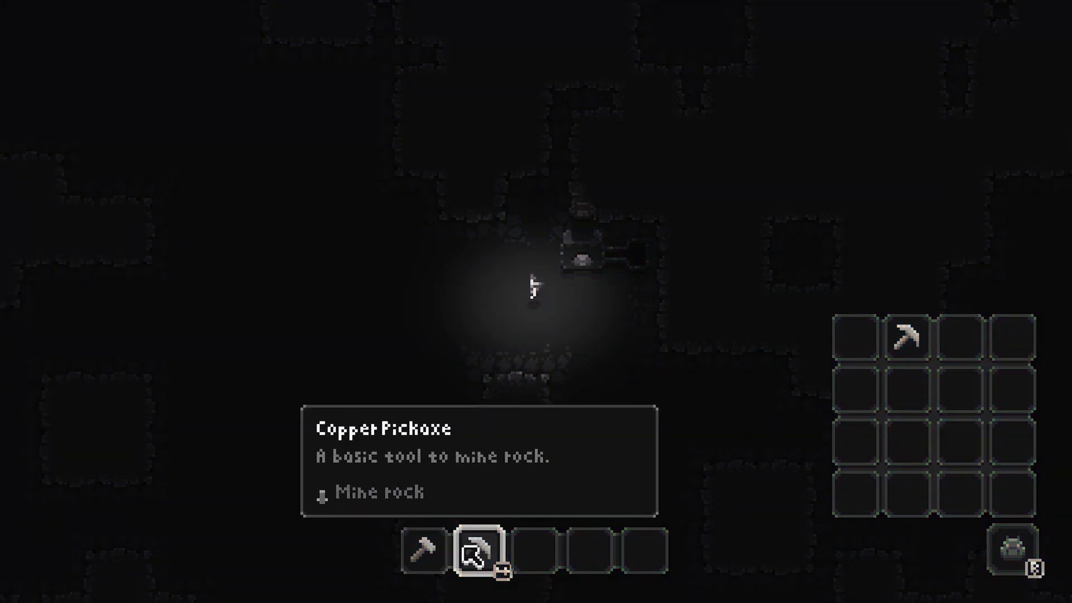
pyautogui.click(424, 552)
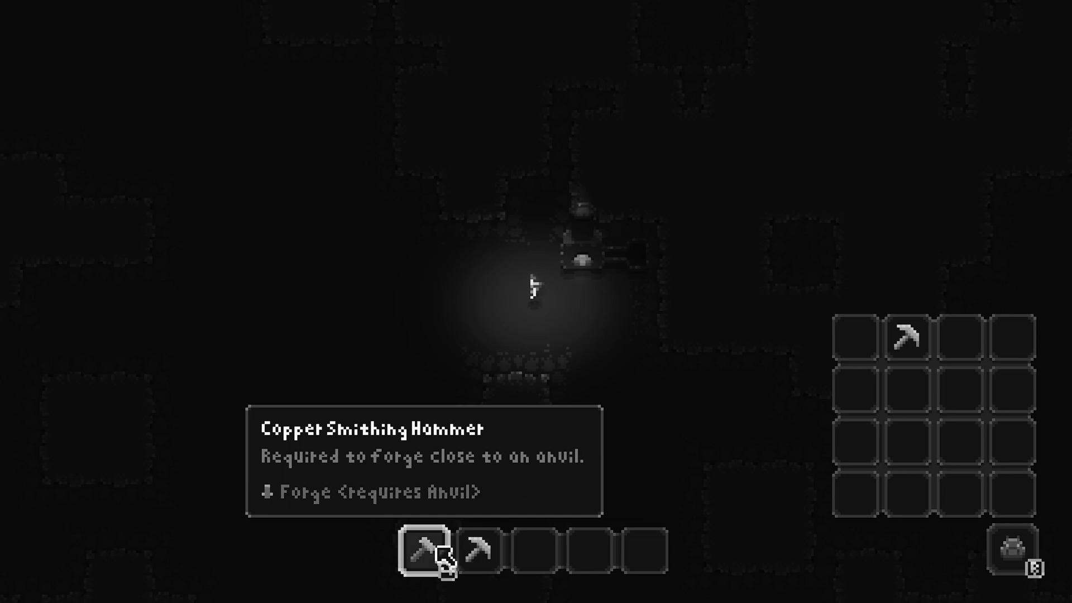